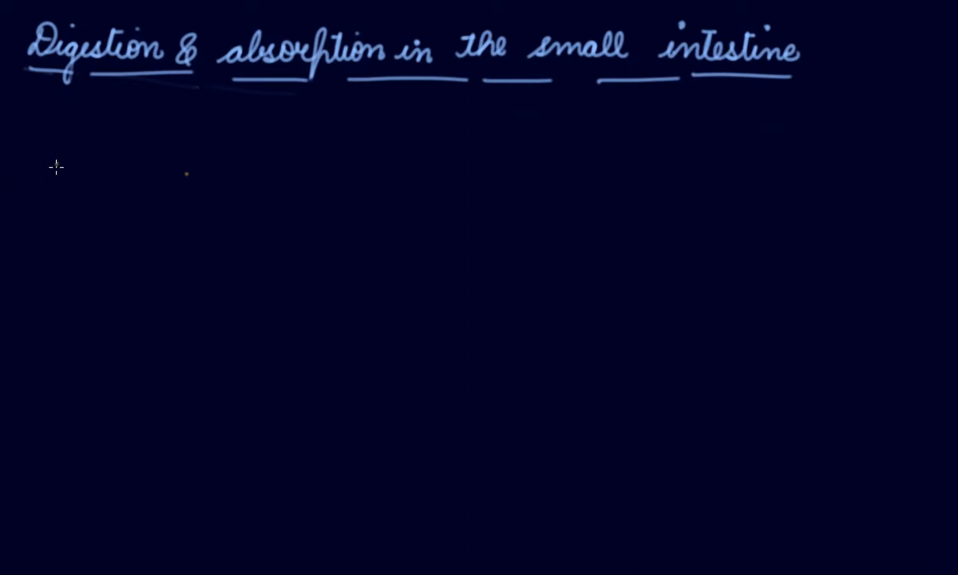
# Handwrite in orange 'It enters a long winding tube below stomach' under the title.
pyautogui.write('It ent')
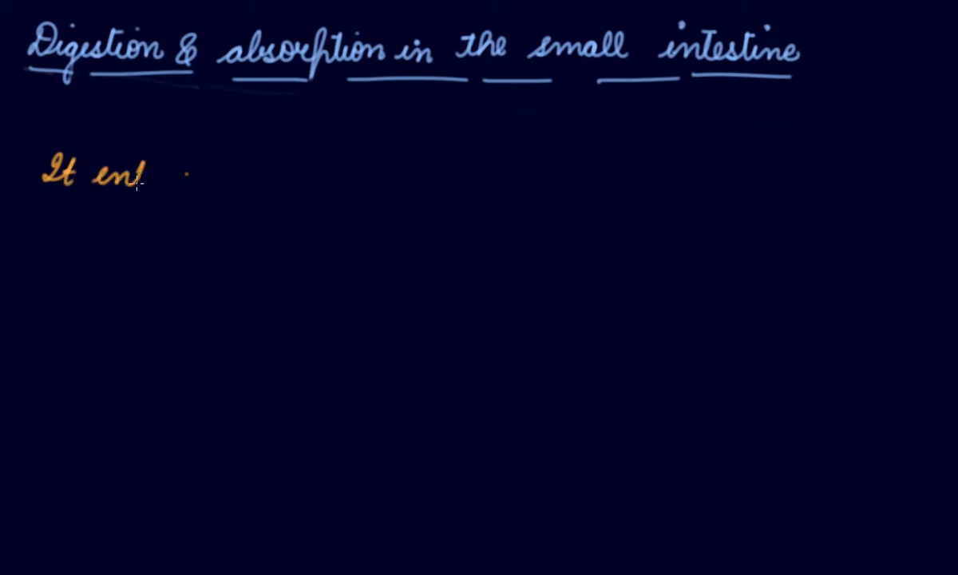
pyautogui.write('ers')
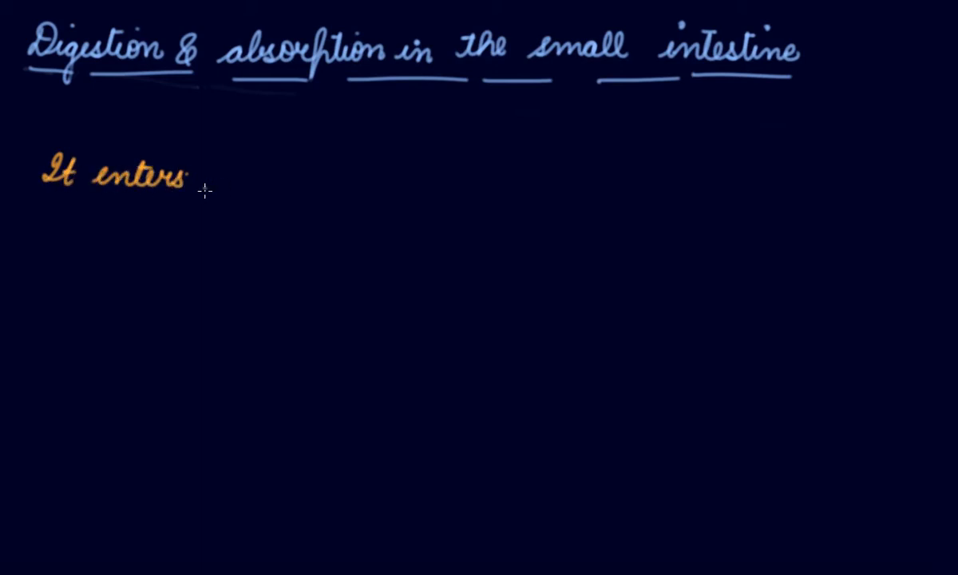
pyautogui.write('a lon')
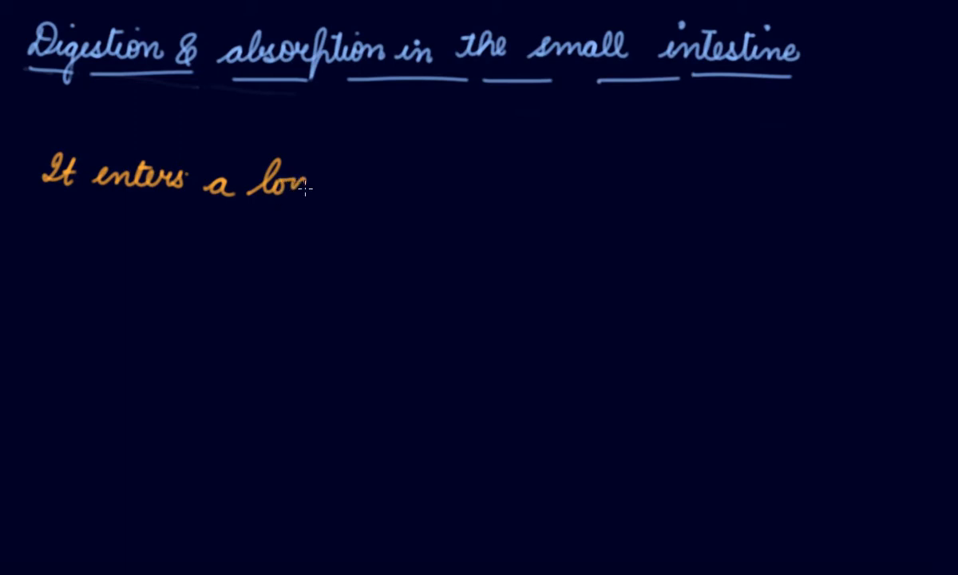
pyautogui.write('ng w')
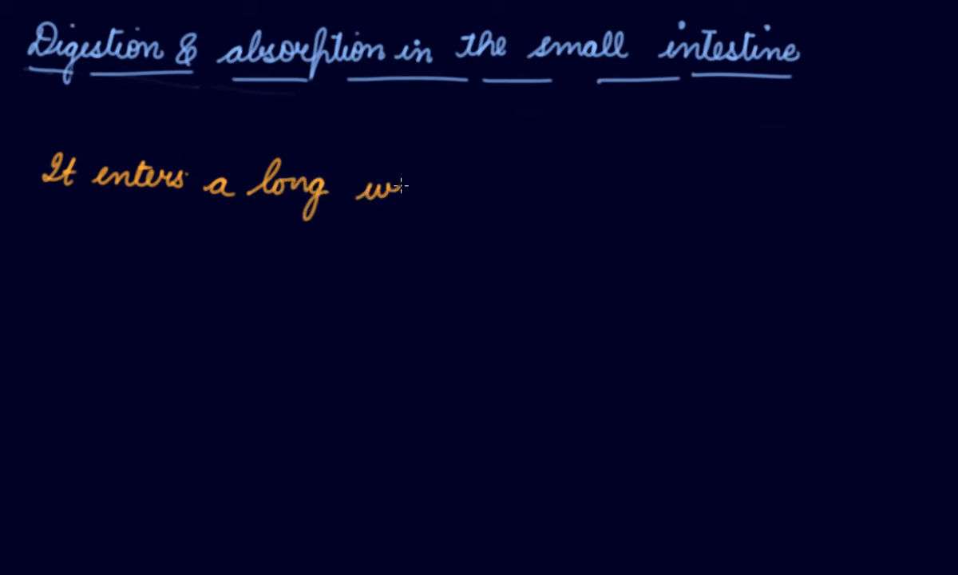
pyautogui.write('inding')
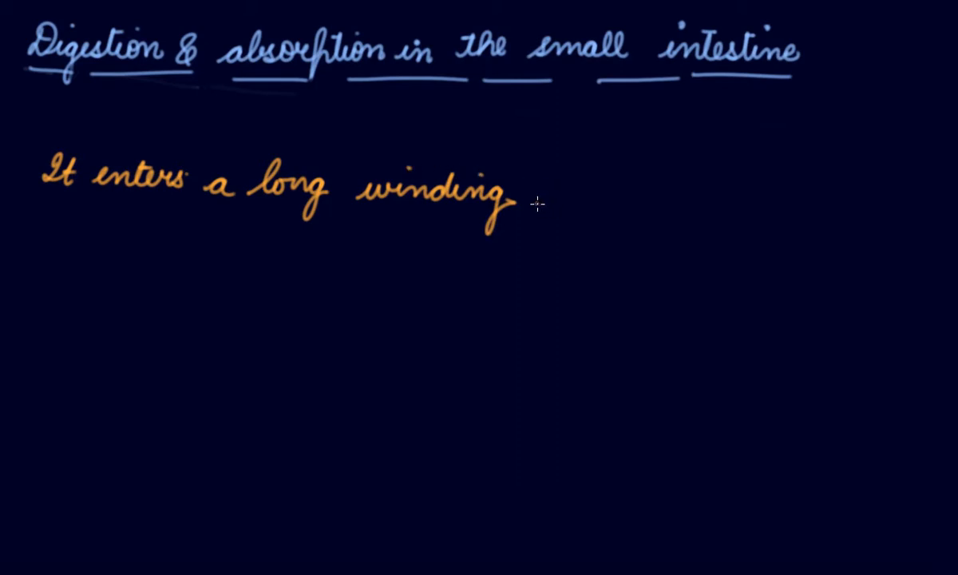
pyautogui.write('tube')
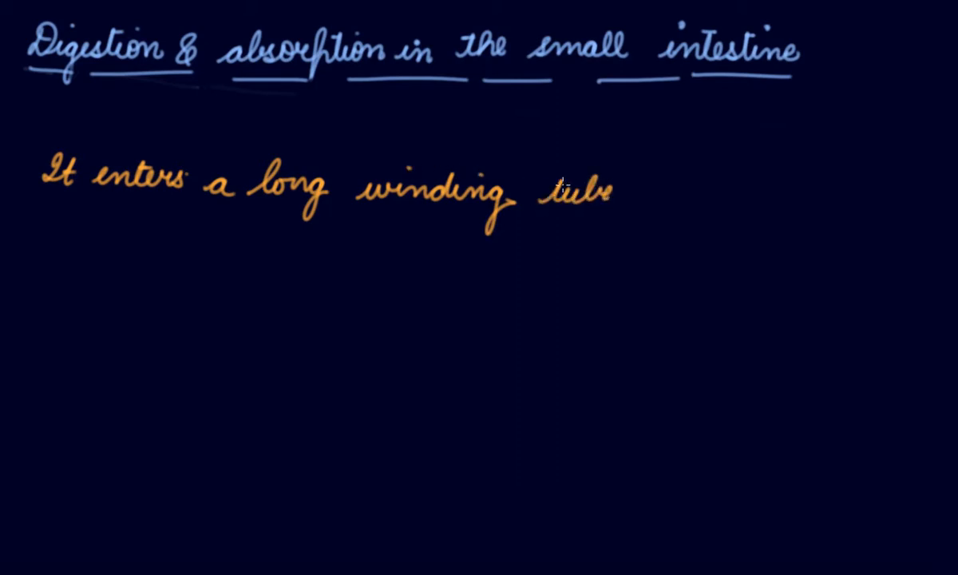
pyautogui.write('lel')
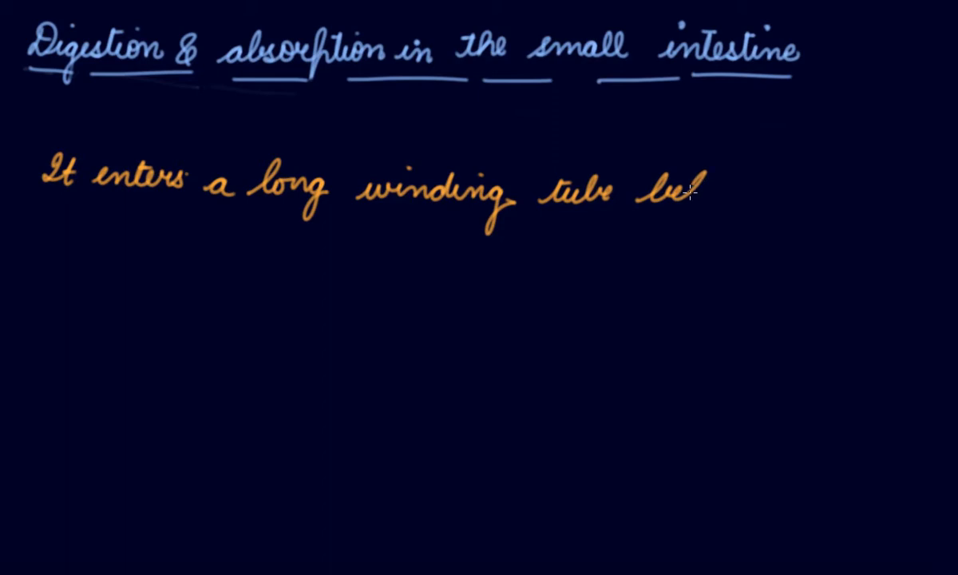
pyautogui.write('below st')
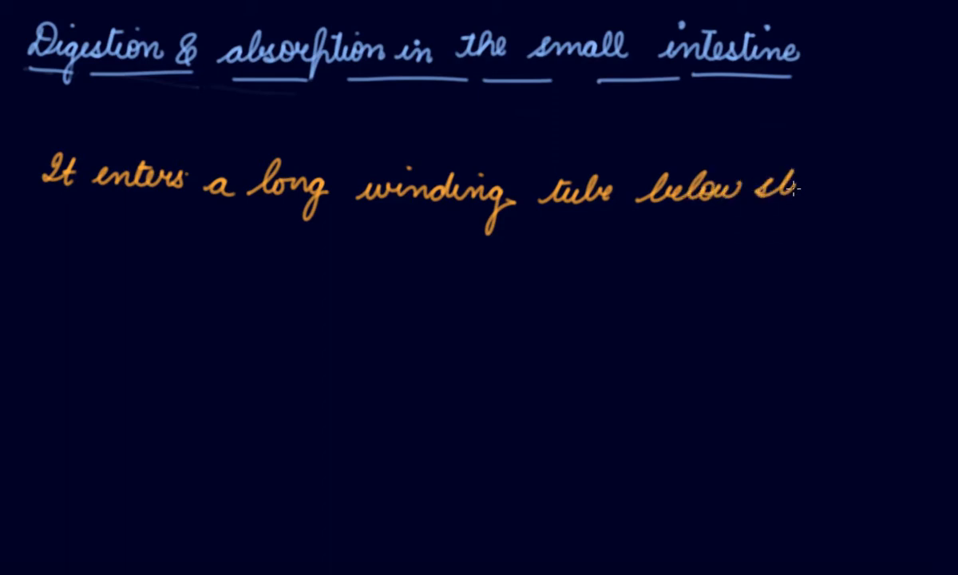
pyautogui.write('stomach,')
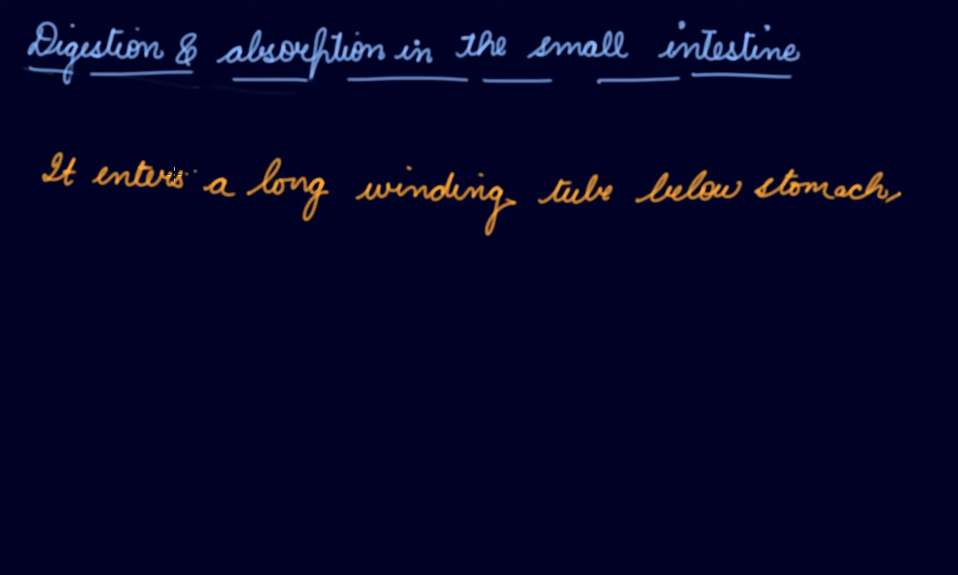
# Finish the orange sentence with 'called the small intestine.'.
pyautogui.write('cal')
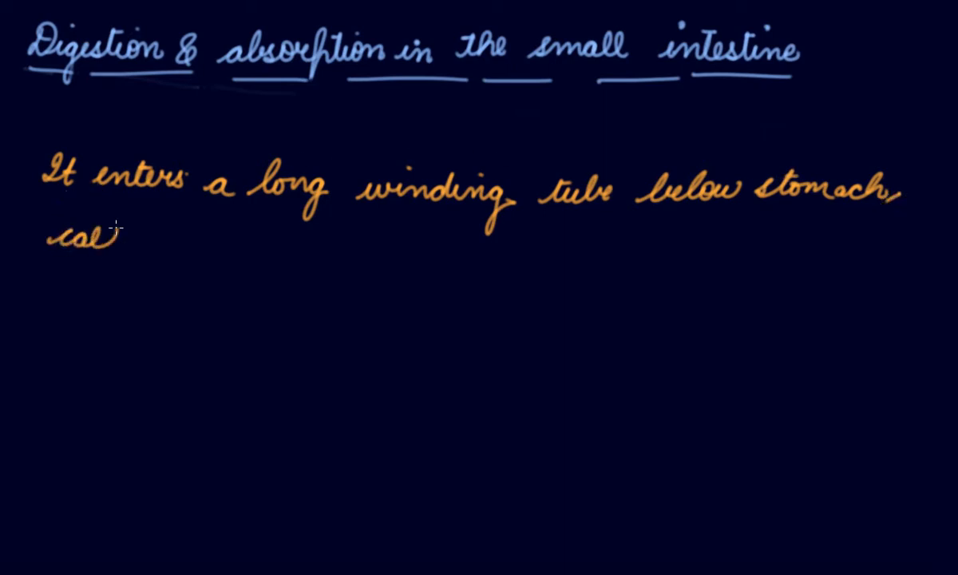
pyautogui.write('called th')
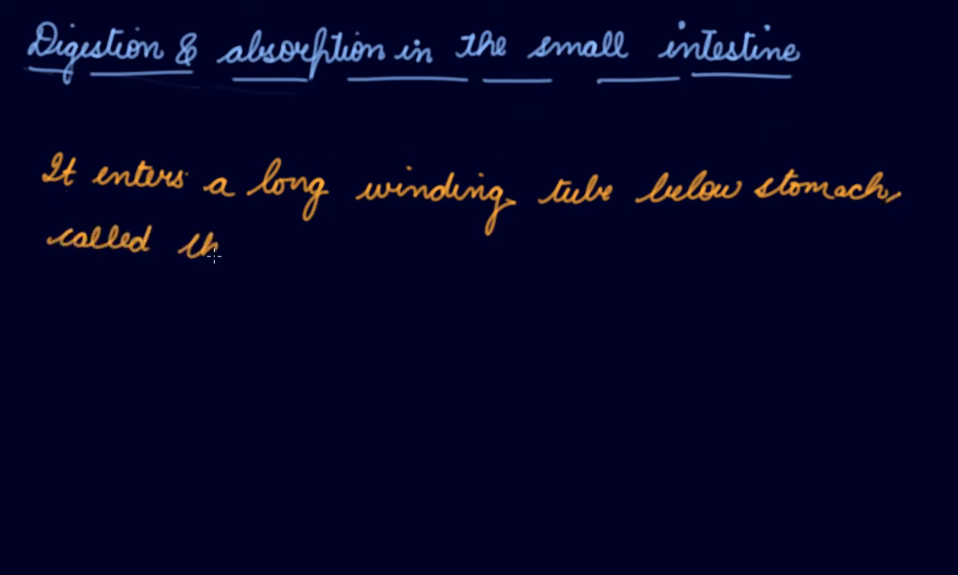
pyautogui.write('the small')
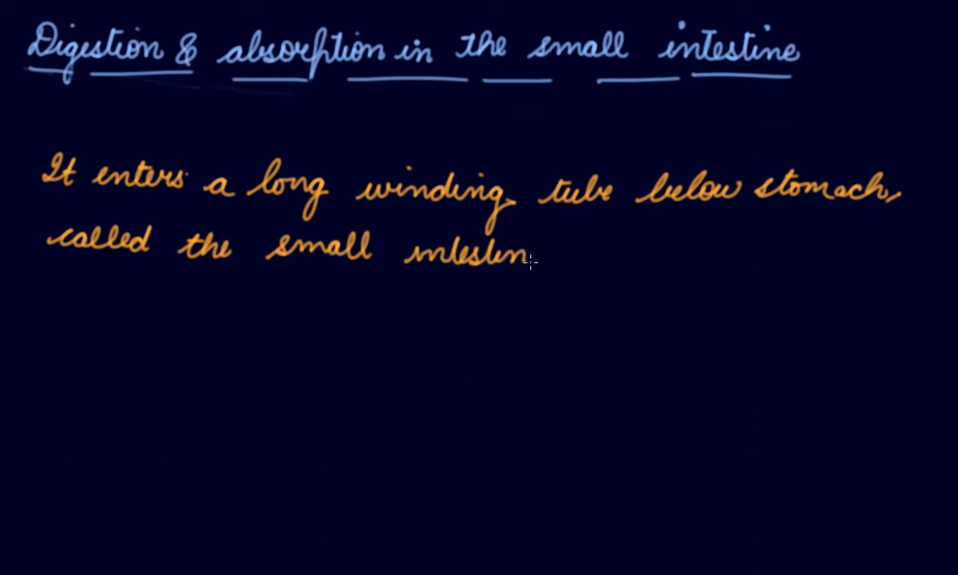
pyautogui.write('intestine.')
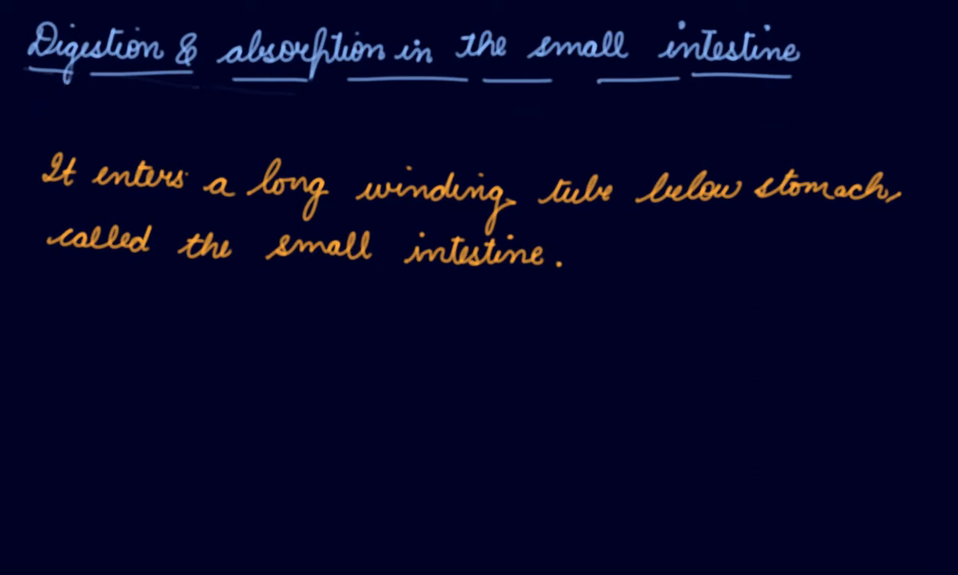
# Handwrite the white heading 'In Small Intestine' and underline it.
pyautogui.write('In s')
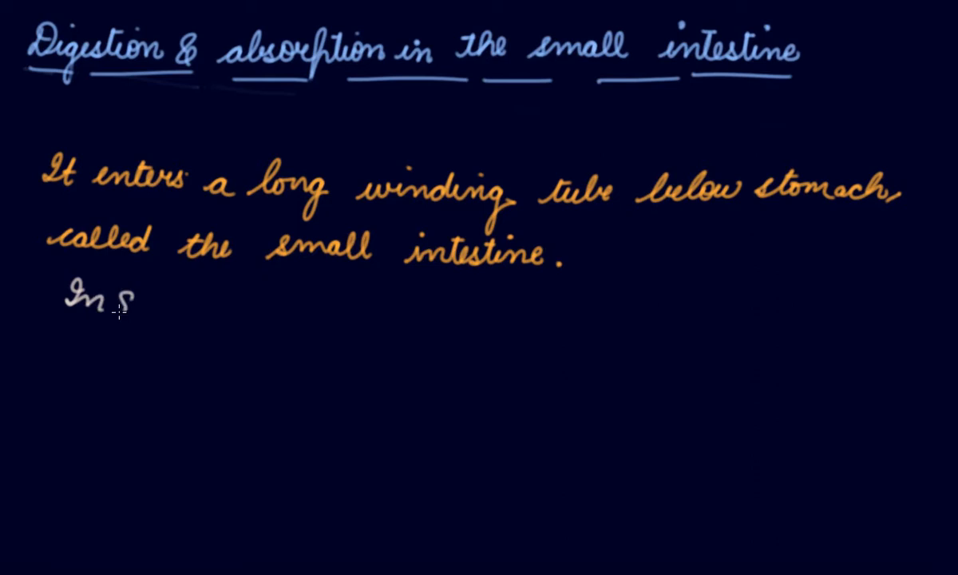
pyautogui.write('Small')
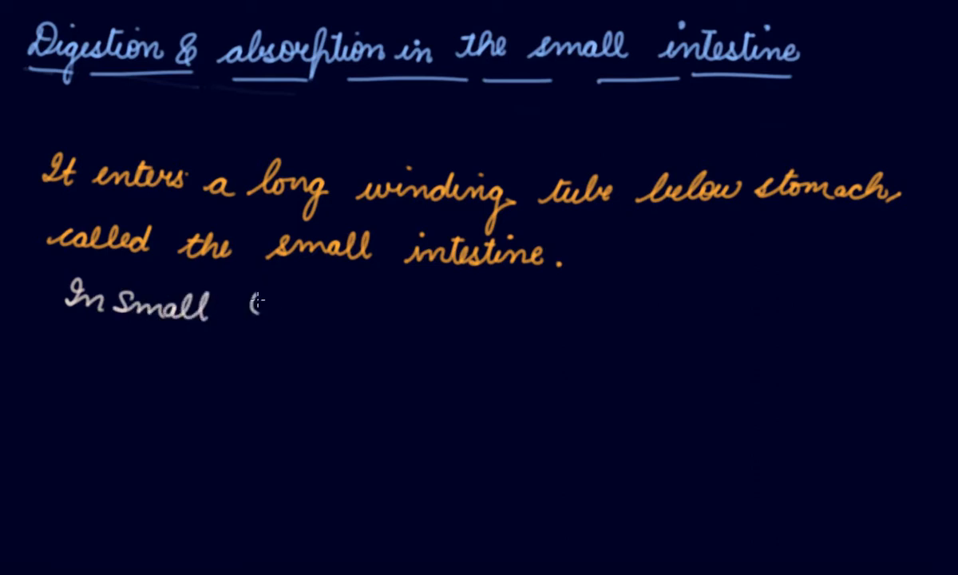
pyautogui.write('Intestine')
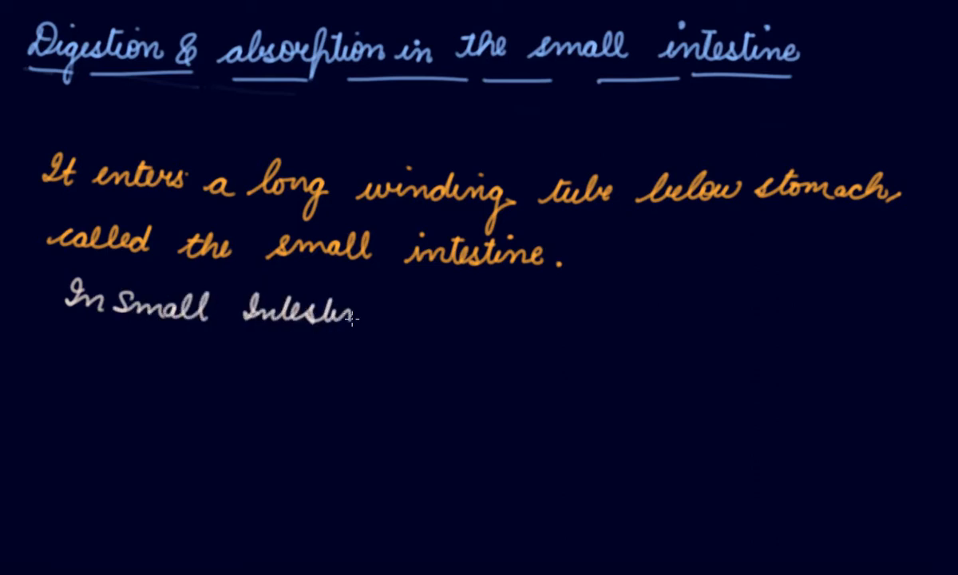
pyautogui.write('Intestine')
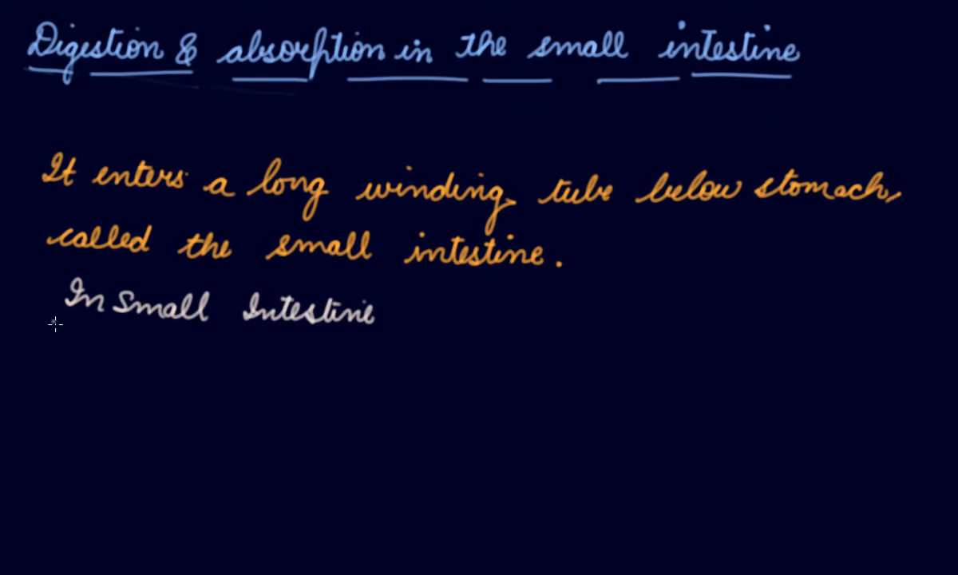
pyautogui.moveTo(51, 326); pyautogui.dragTo(412, 365)
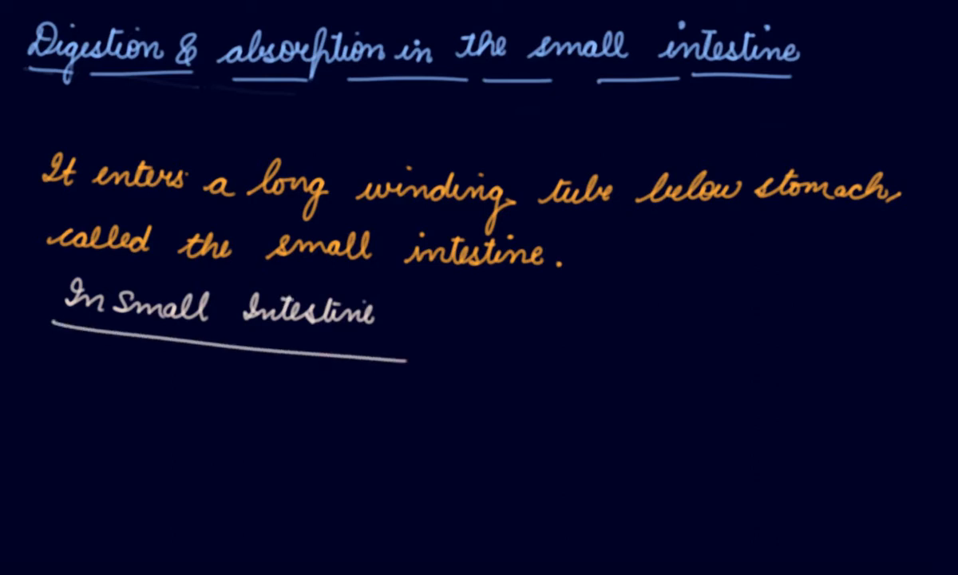
pyautogui.moveTo(108, 253)
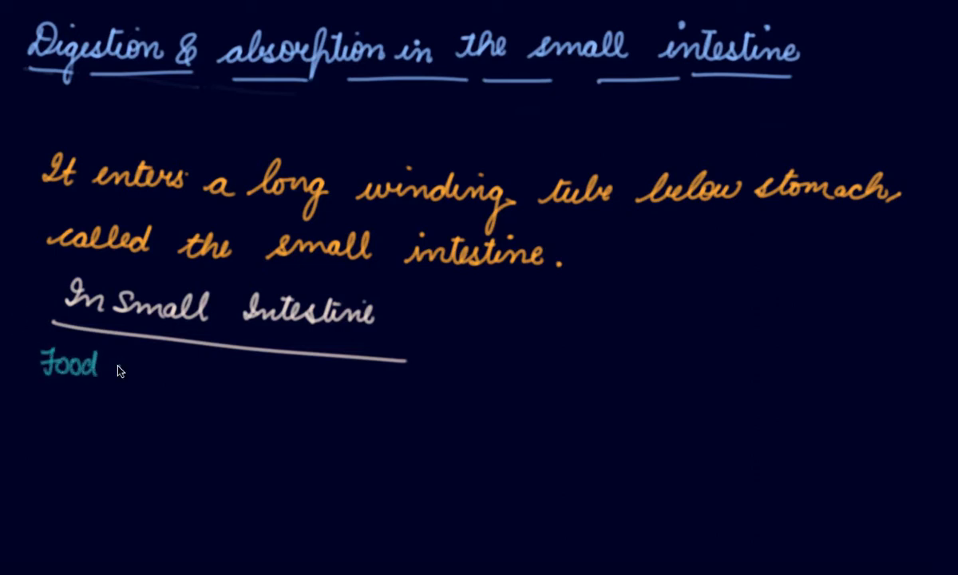
# Write in teal 'Food is mixed with more digestive juices' below the heading.
pyautogui.write('M')
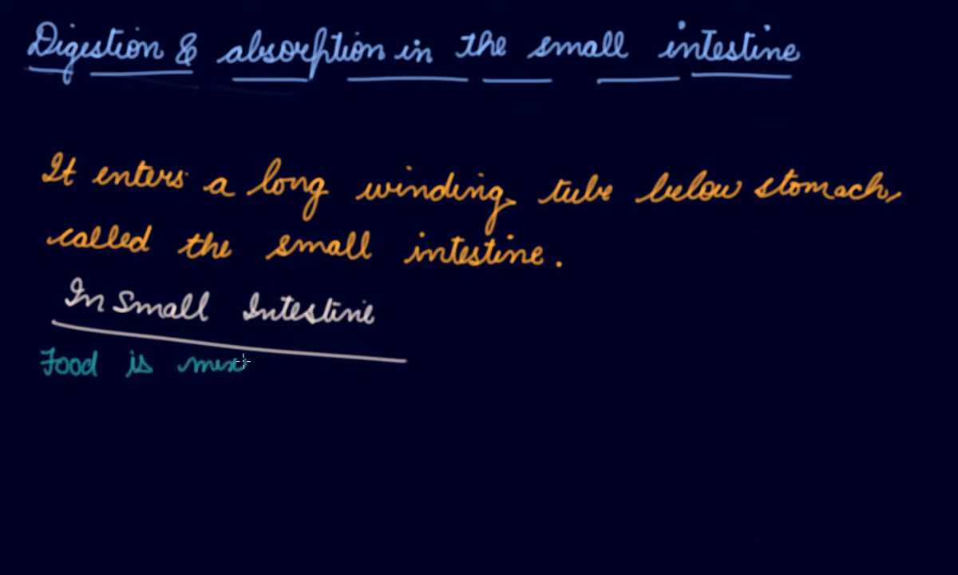
pyautogui.write('mixed wi')
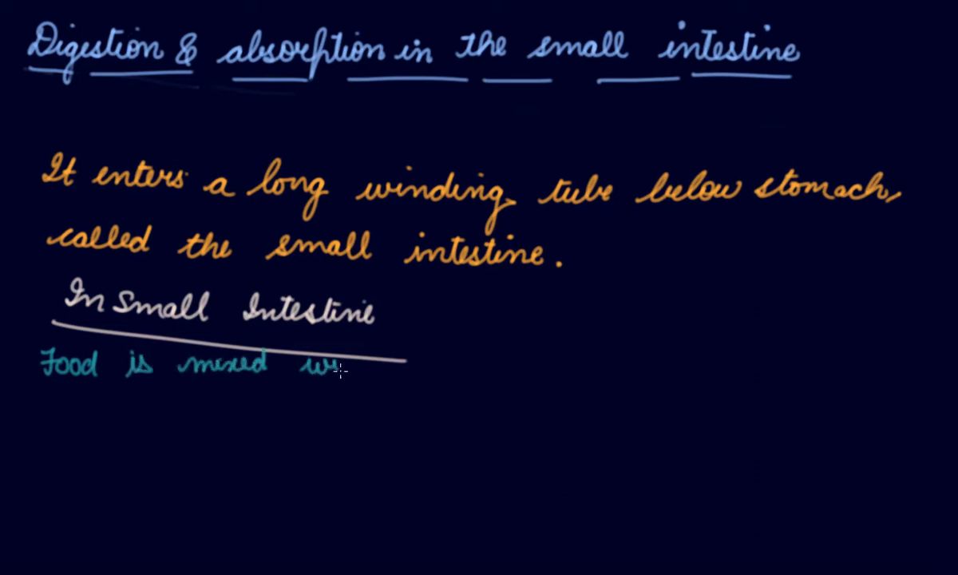
pyautogui.write('with')
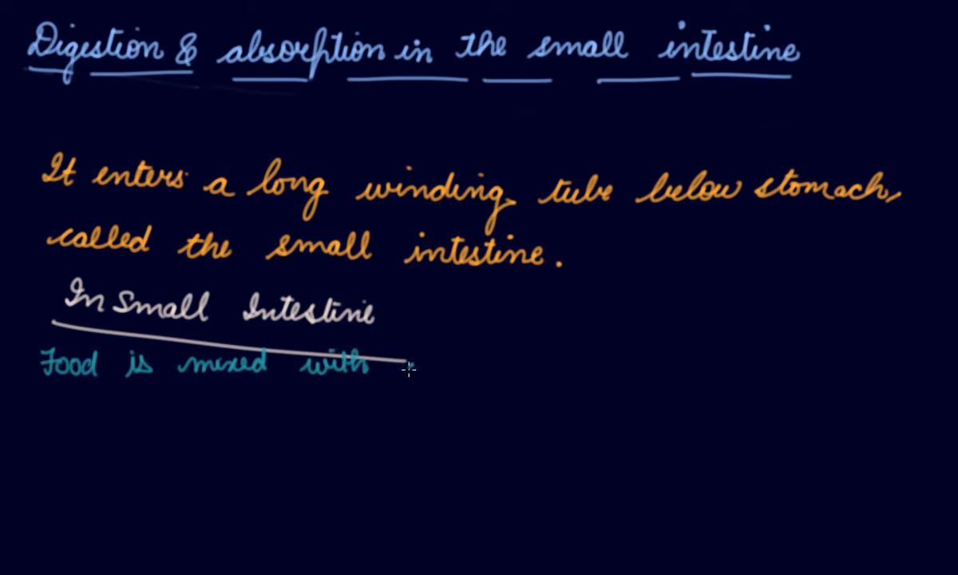
pyautogui.write('more digestive')
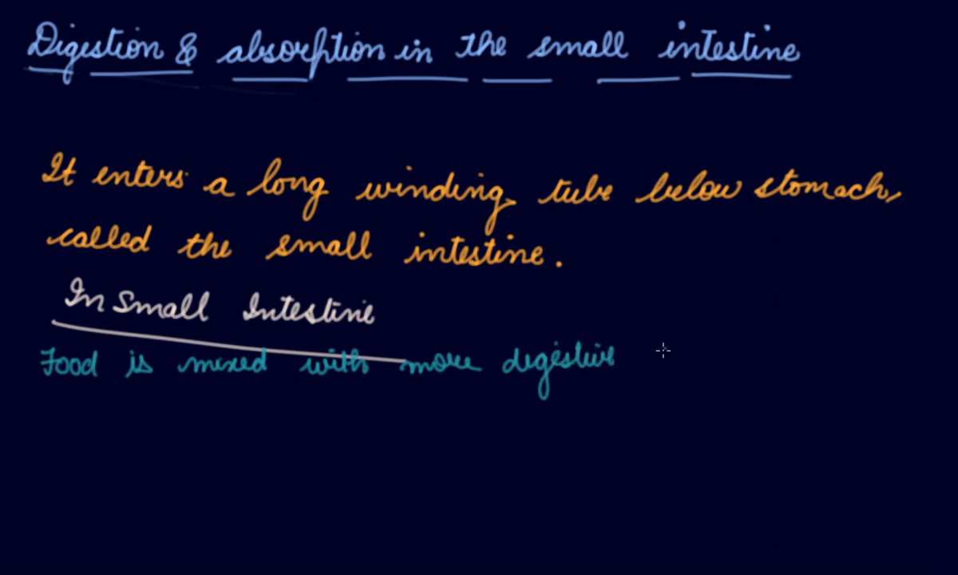
pyautogui.write('juices')
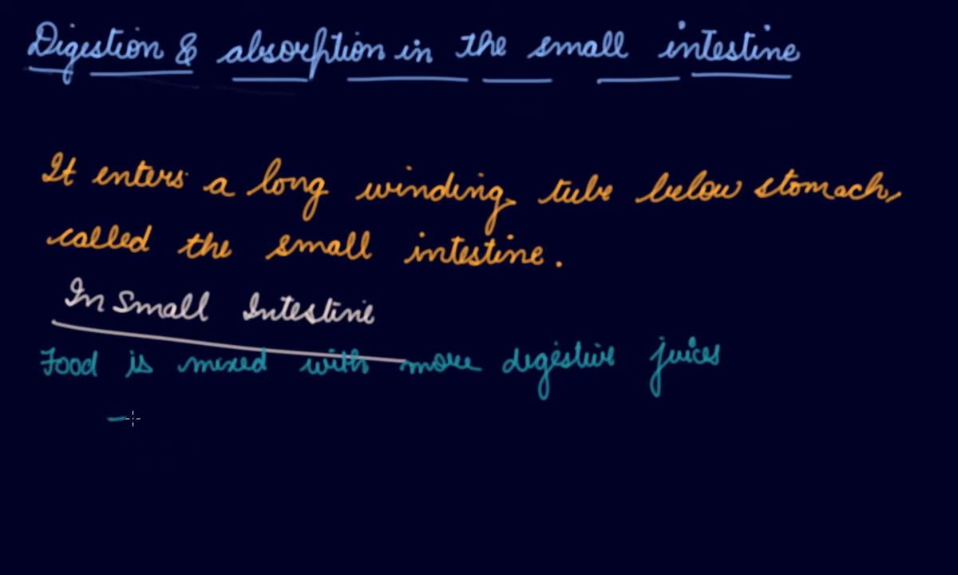
# List arrow bullets: cells of the small intestine, Liver, Pancreas.
pyautogui.moveTo(112, 416); pyautogui.dragTo(184, 415)
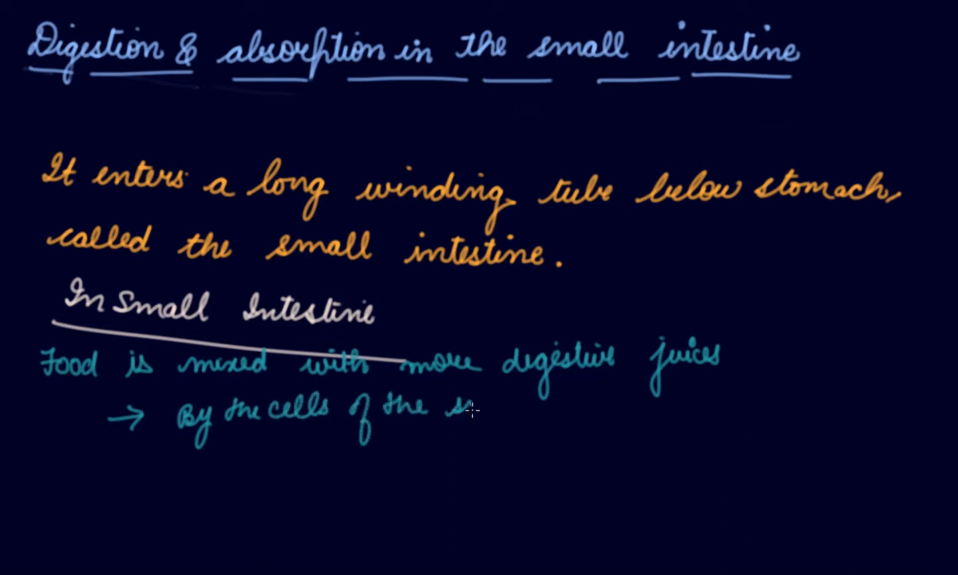
pyautogui.write('small intestine')
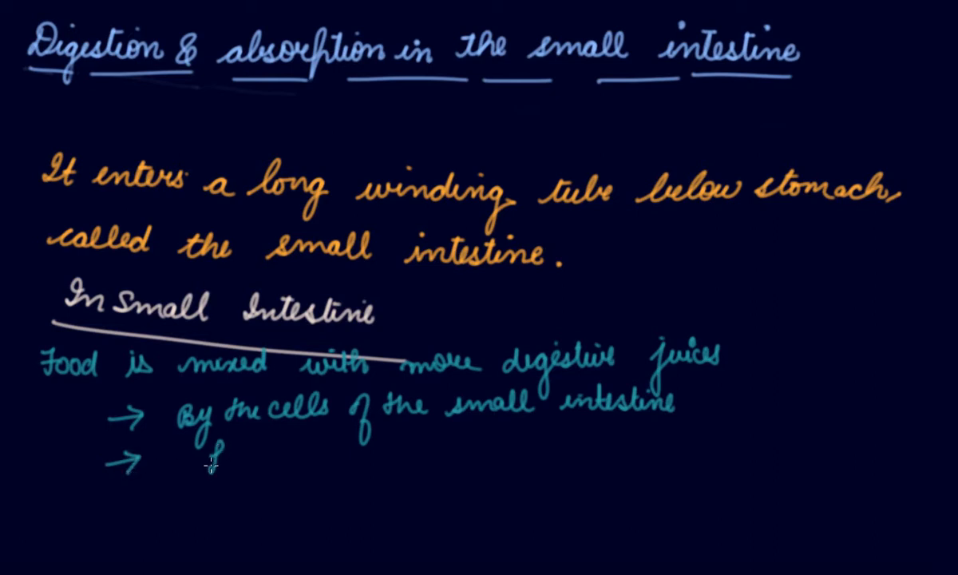
pyautogui.write('Liver')
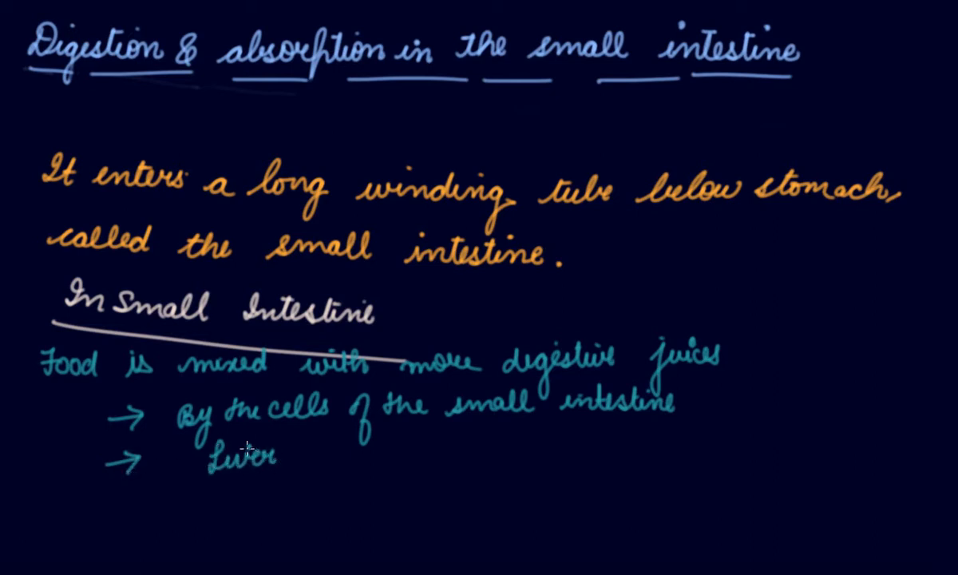
pyautogui.moveTo(110, 529)
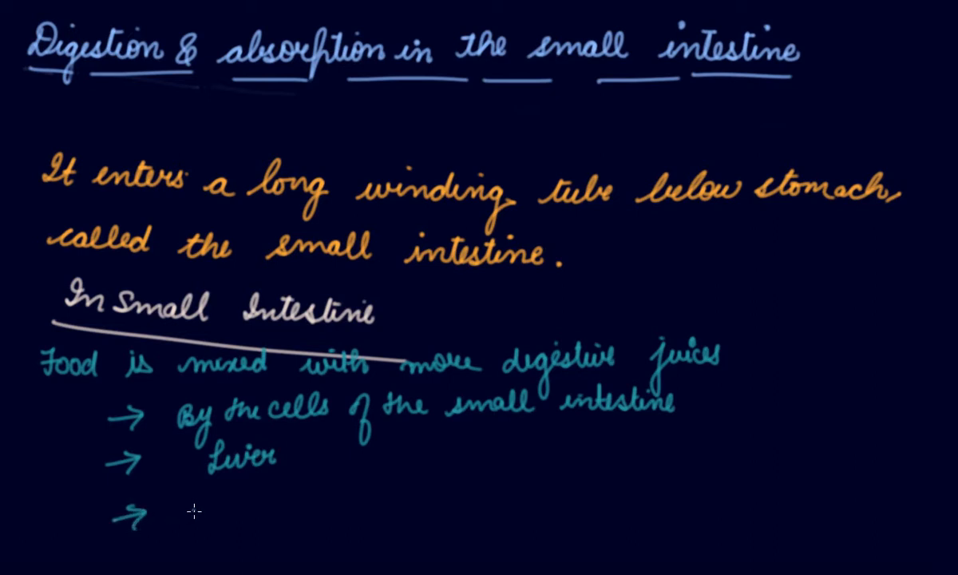
pyautogui.write('Pan')
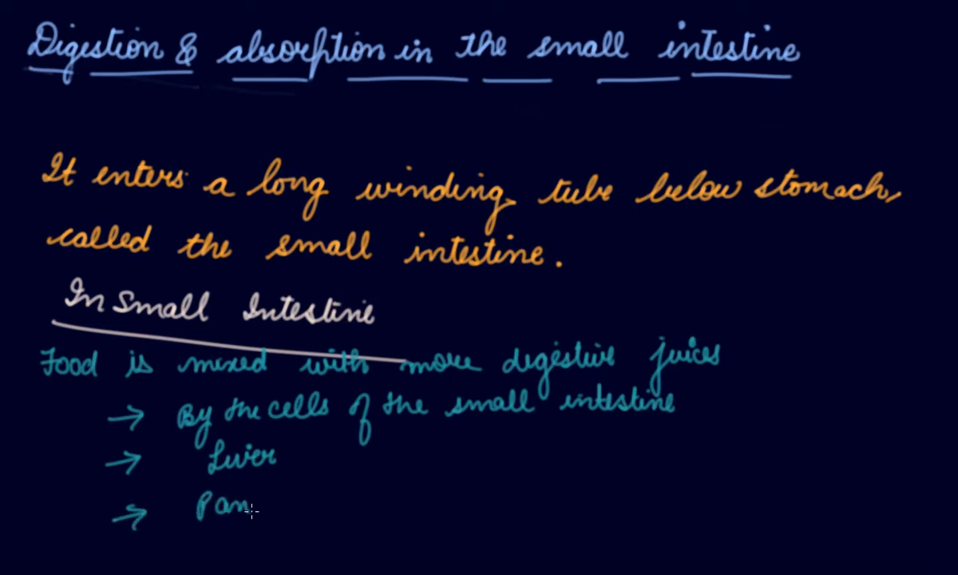
pyautogui.write('creas')
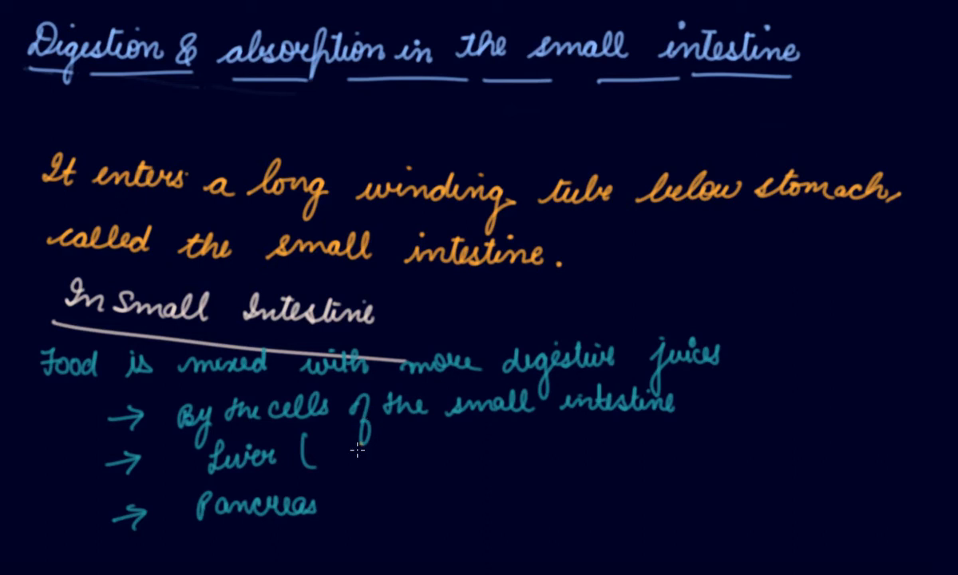
# Annotate Liver with '(Bile Juice → stored in gall bladder)'.
pyautogui.write('Bile Juice')
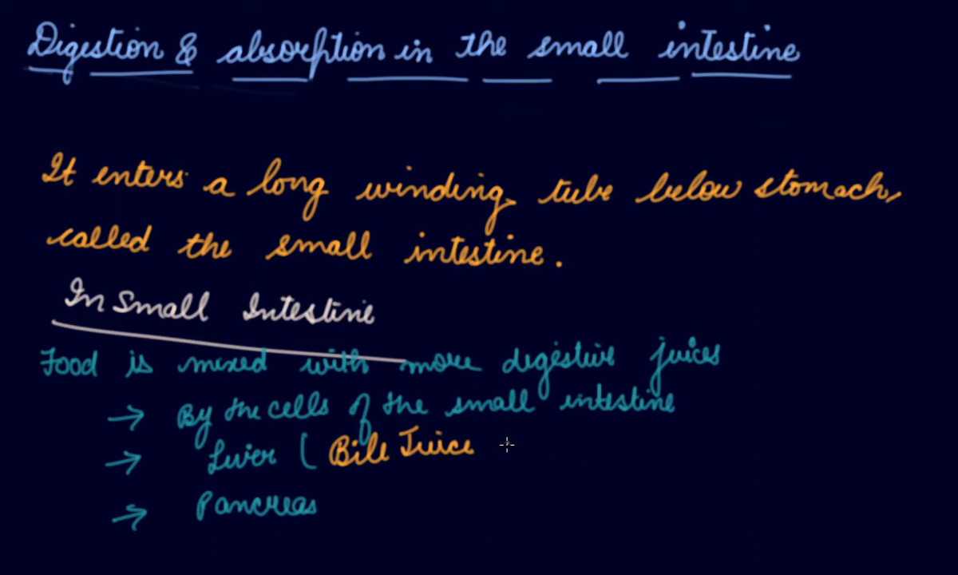
pyautogui.write('→4')
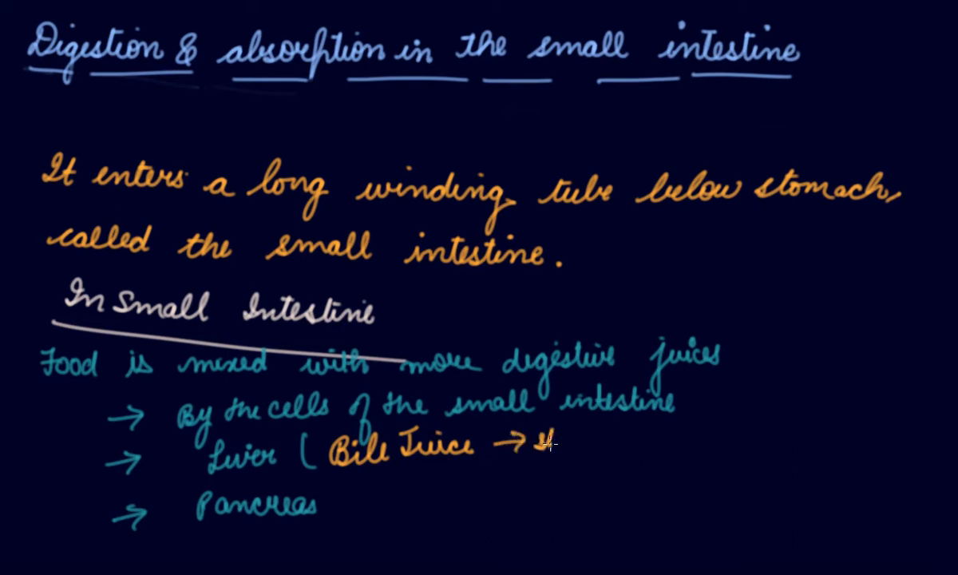
pyautogui.write('stored in')
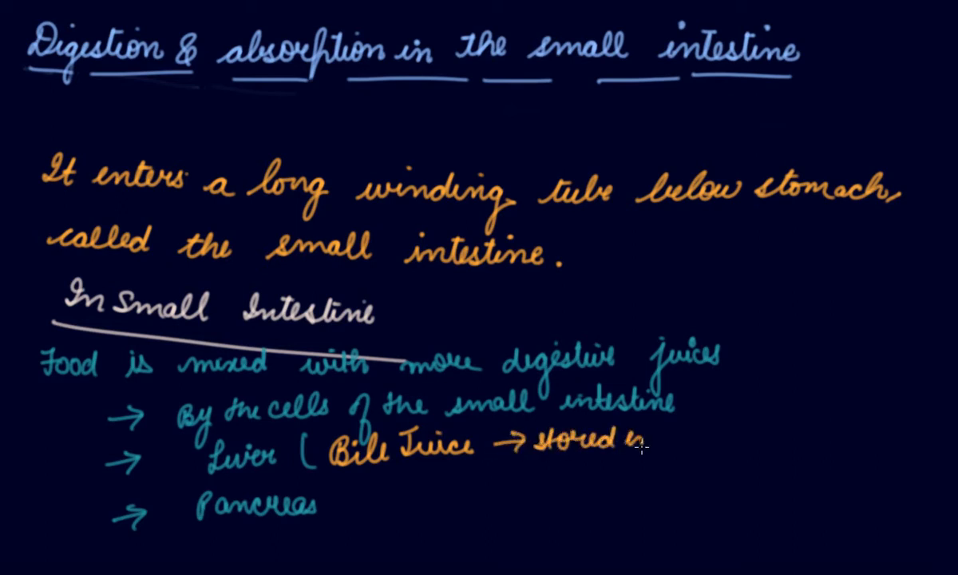
pyautogui.write('in gall bla')
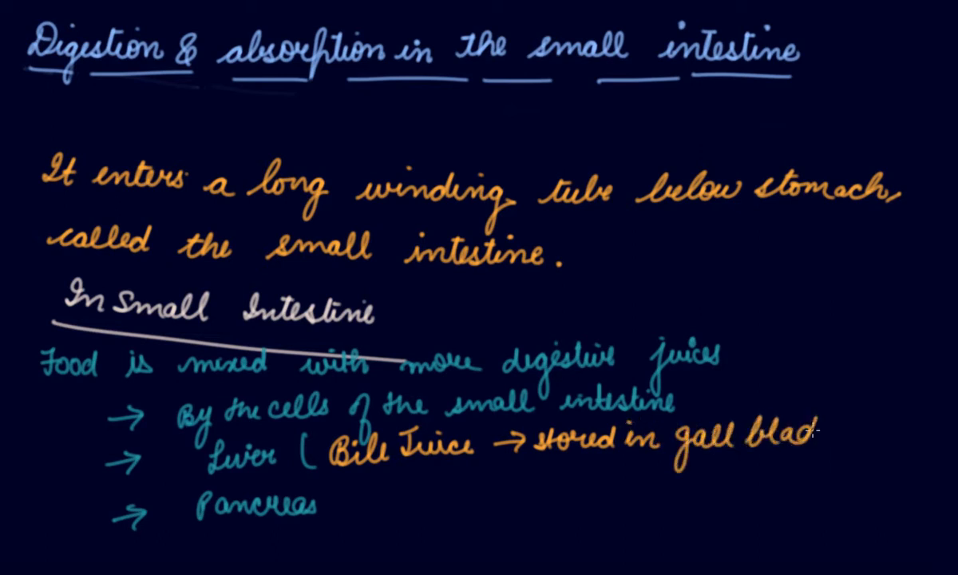
pyautogui.write('der)')
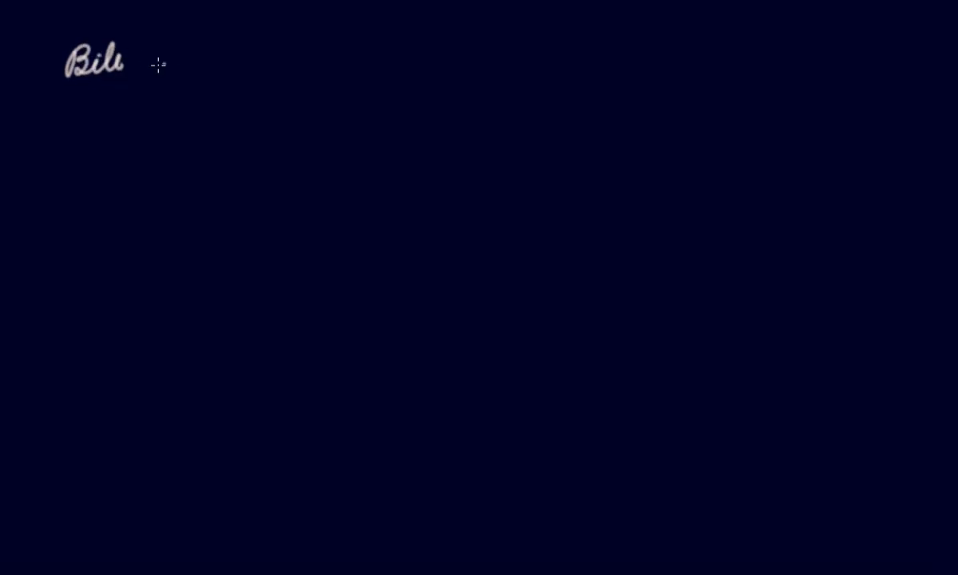
# On the new page handwrite 'Bile juice breaks up fats into tiny droplets'.
pyautogui.write('juice')
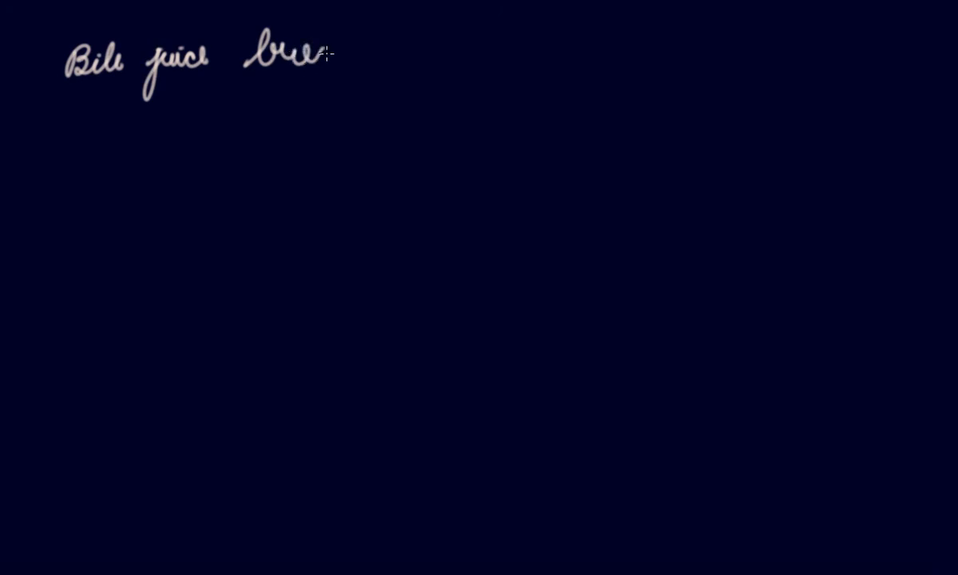
pyautogui.write('breaks up fats')
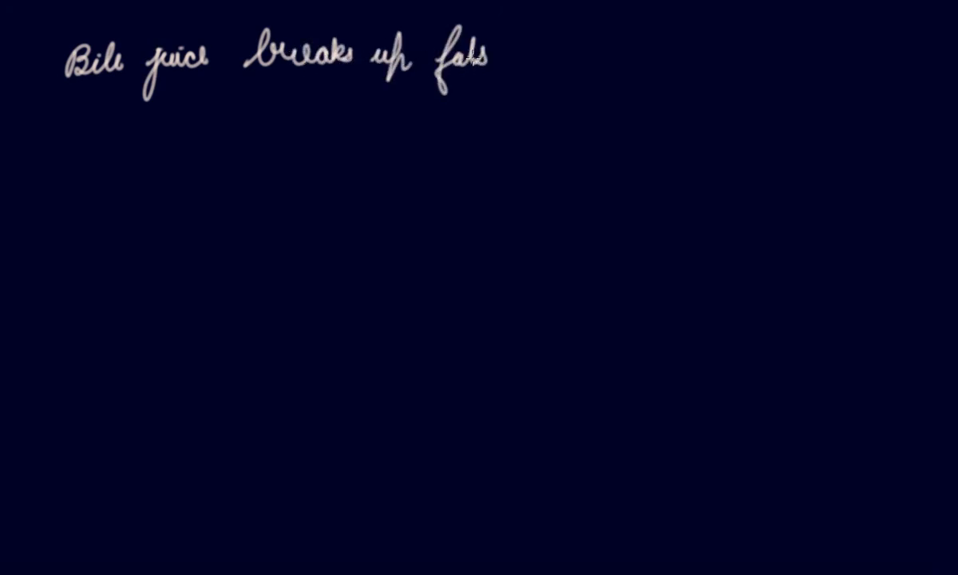
pyautogui.write('into')
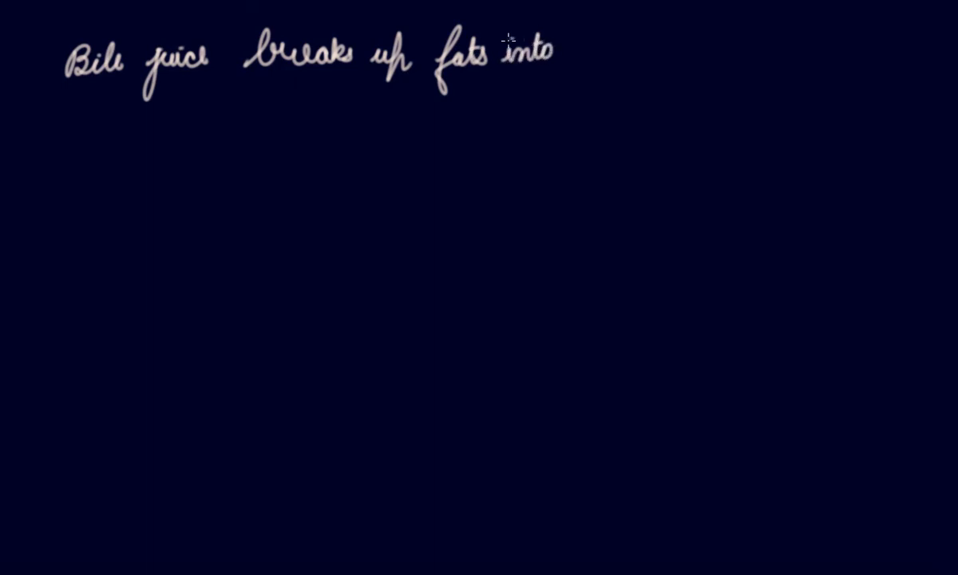
pyautogui.write('tiny')
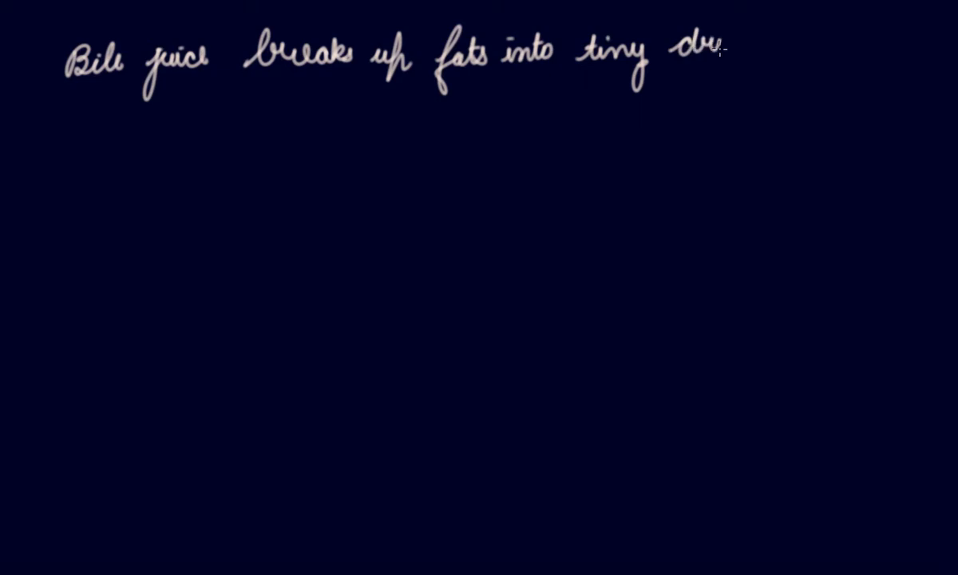
pyautogui.write('droplets that')
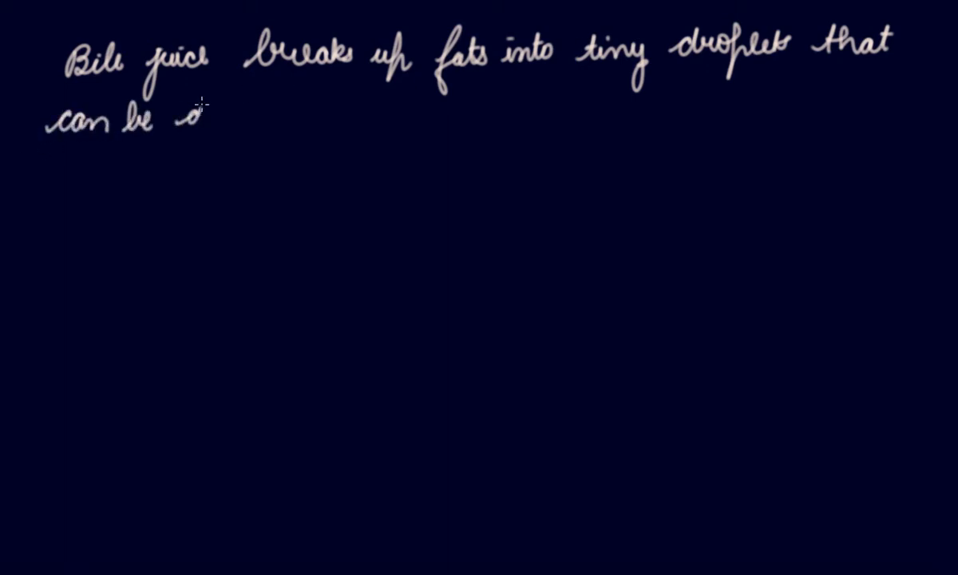
# Complete the sentence with 'that can be digested & absorbed more easily.'.
pyautogui.write('digeste')
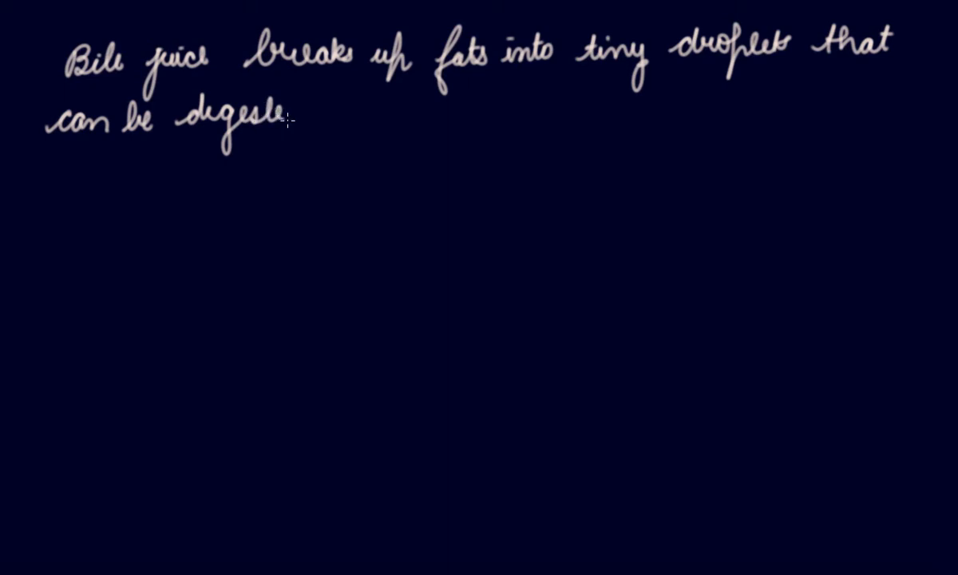
pyautogui.write('ed b')
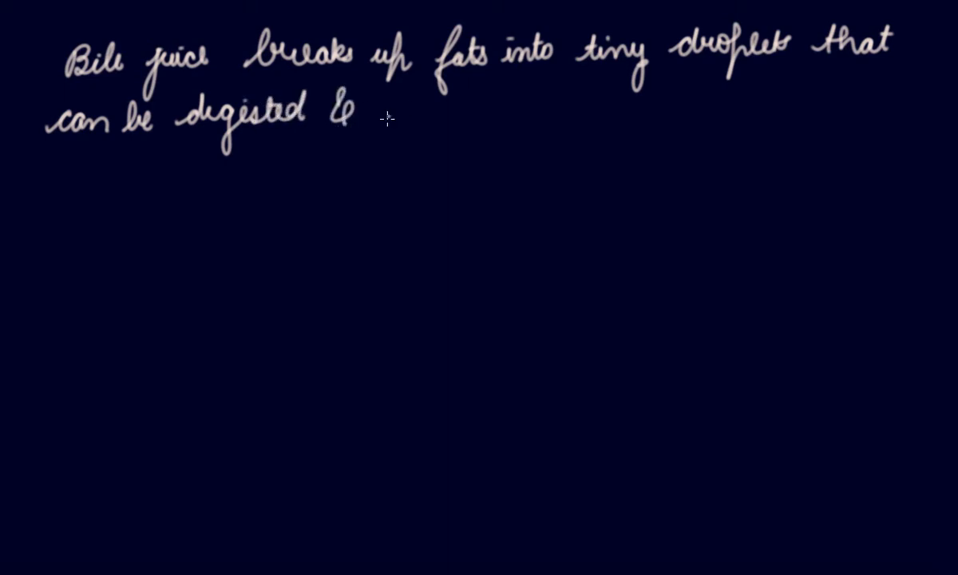
pyautogui.write('absu')
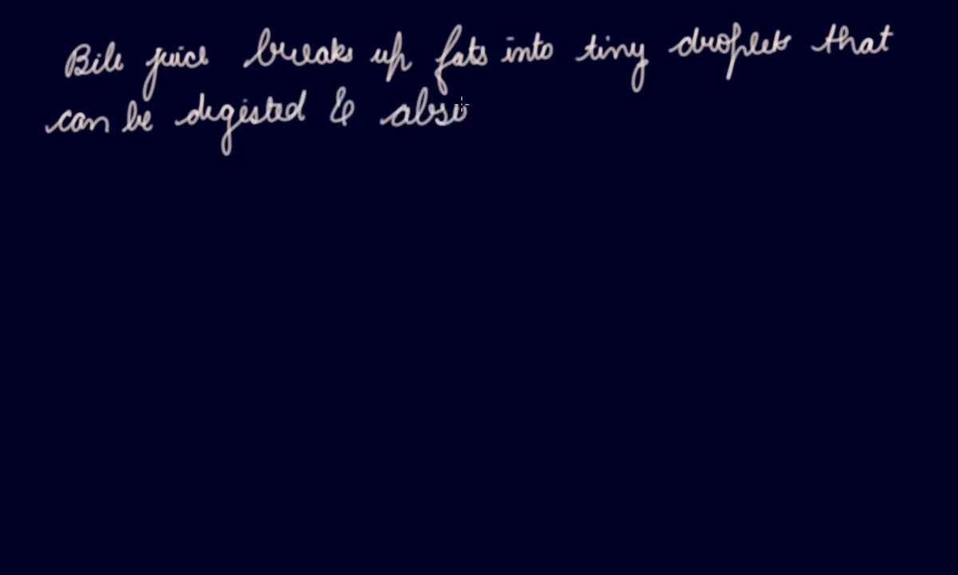
pyautogui.write('orbed')
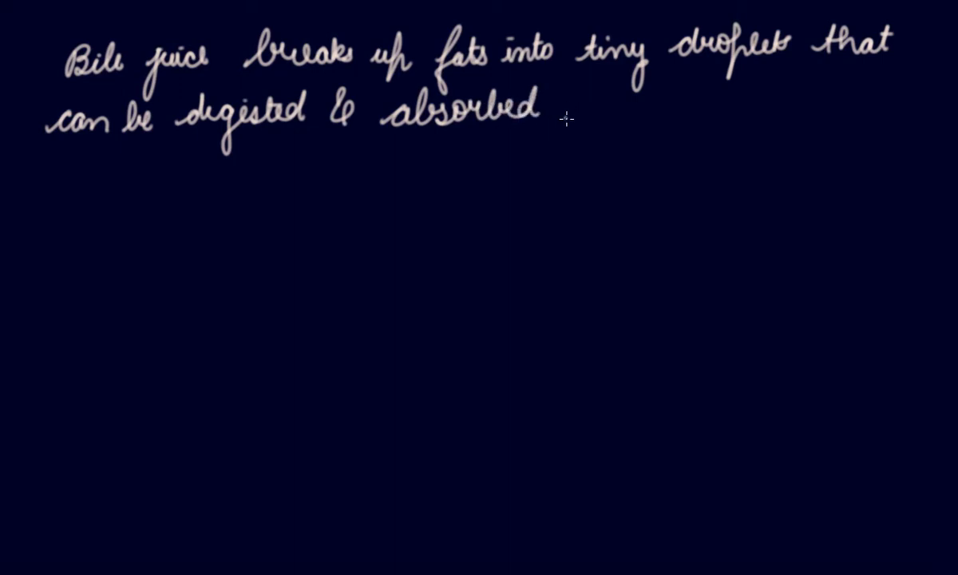
pyautogui.write('more')
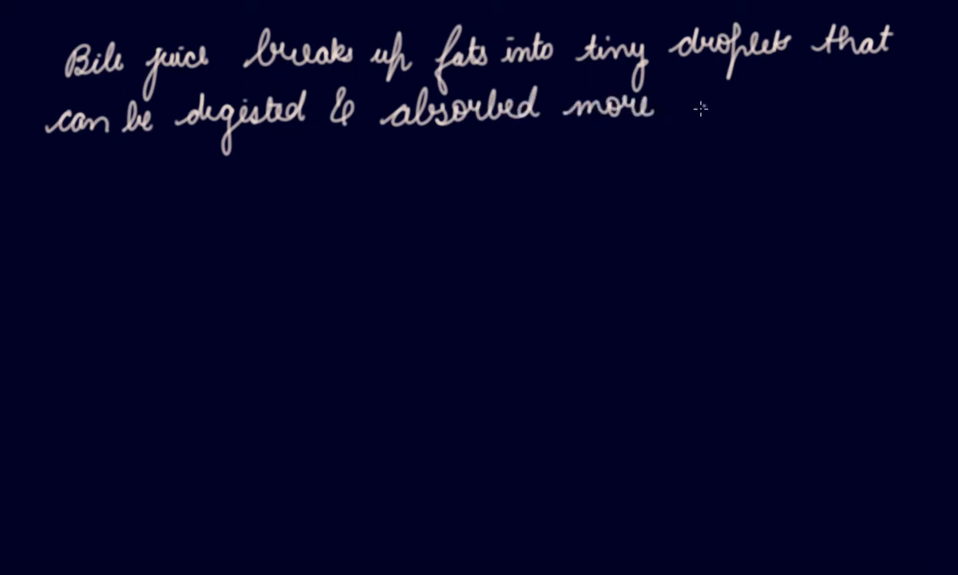
pyautogui.write('easily.')
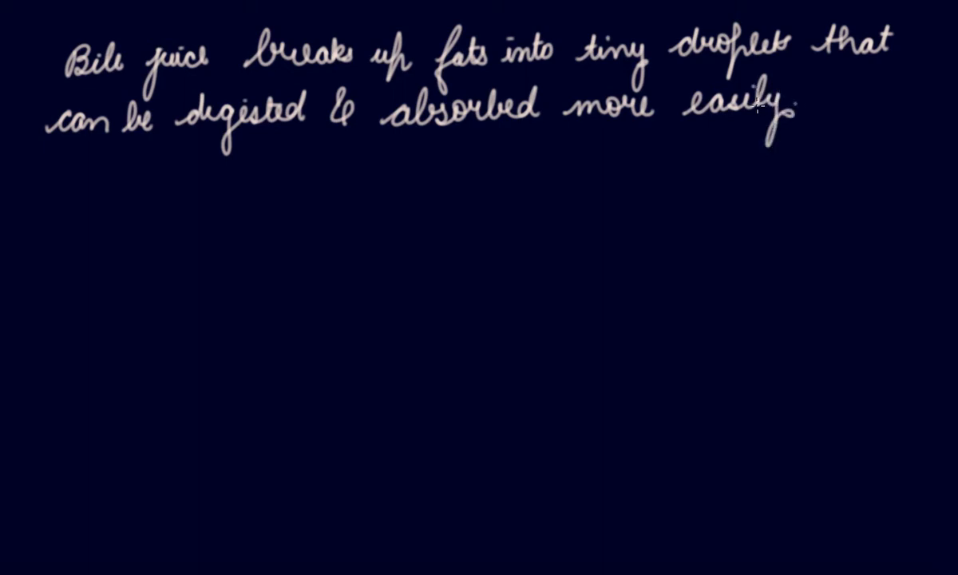
pyautogui.moveTo(759, 111)
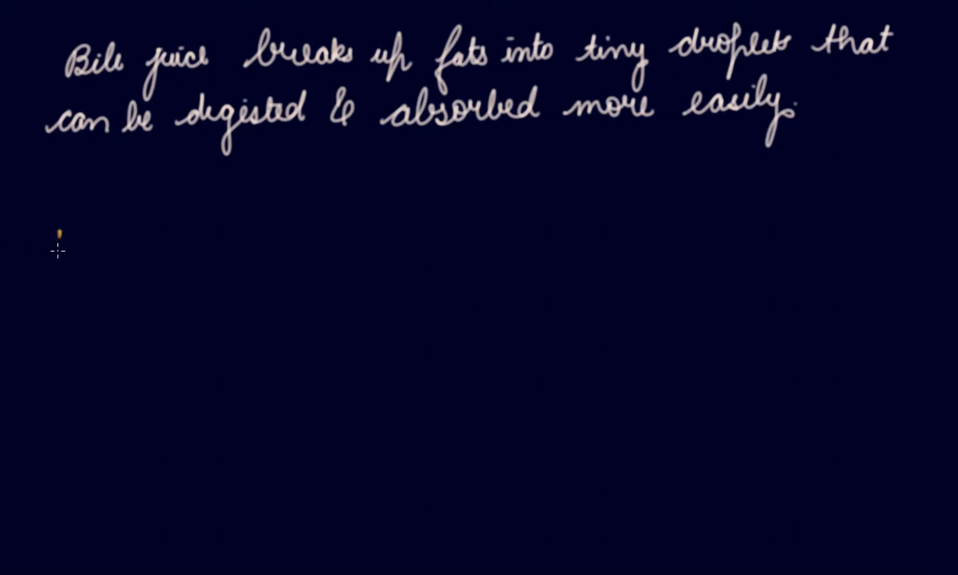
# Handwrite the orange heading 'Pancreas (Pancreatic Juice)'.
pyautogui.write('Panc')
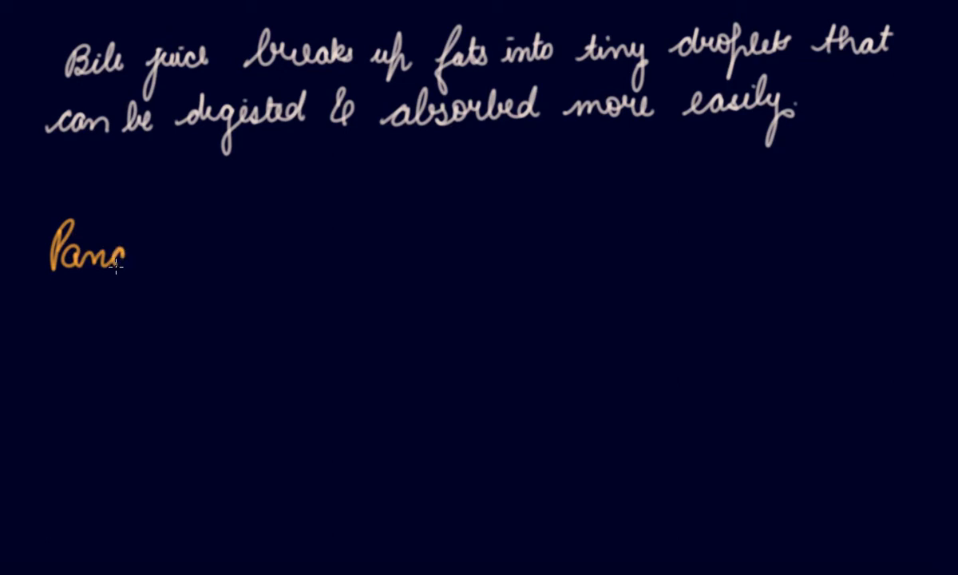
pyautogui.write('crea')
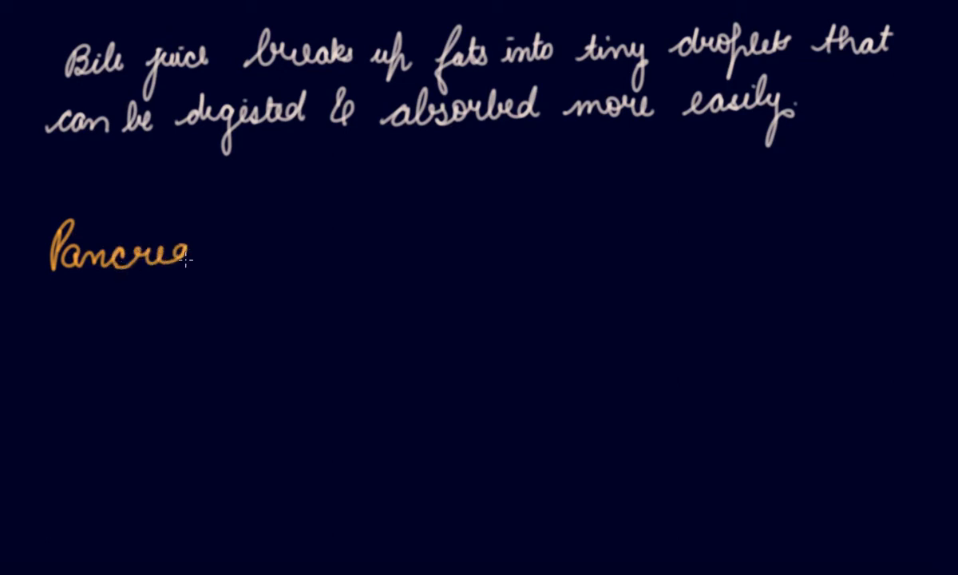
pyautogui.write('as (')
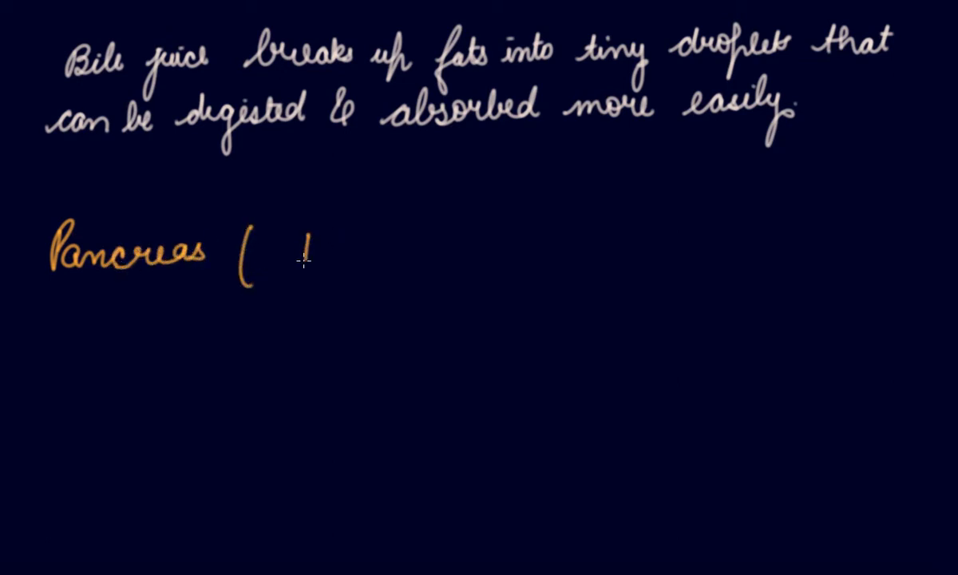
pyautogui.write('Pancreatic')
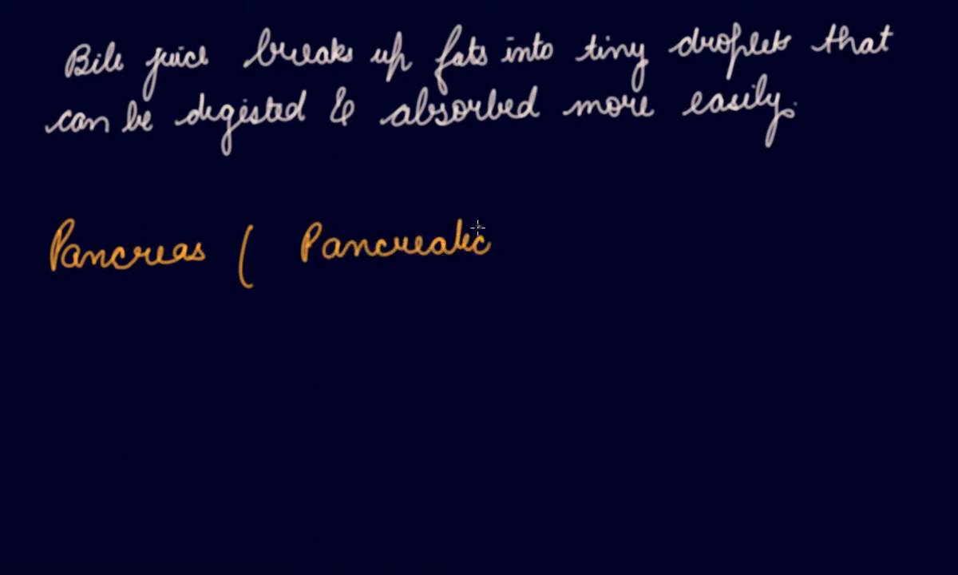
pyautogui.write('Jui')
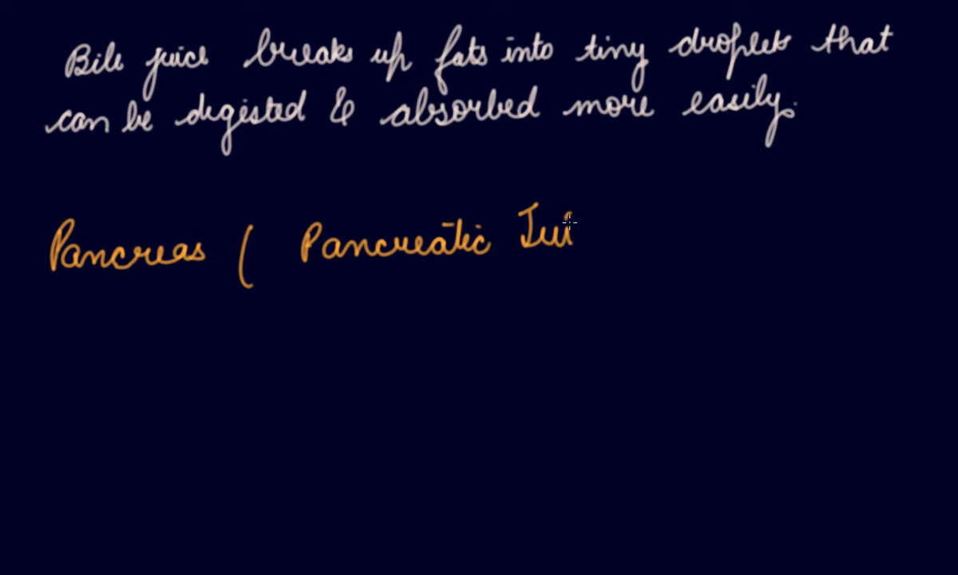
pyautogui.write('ce')
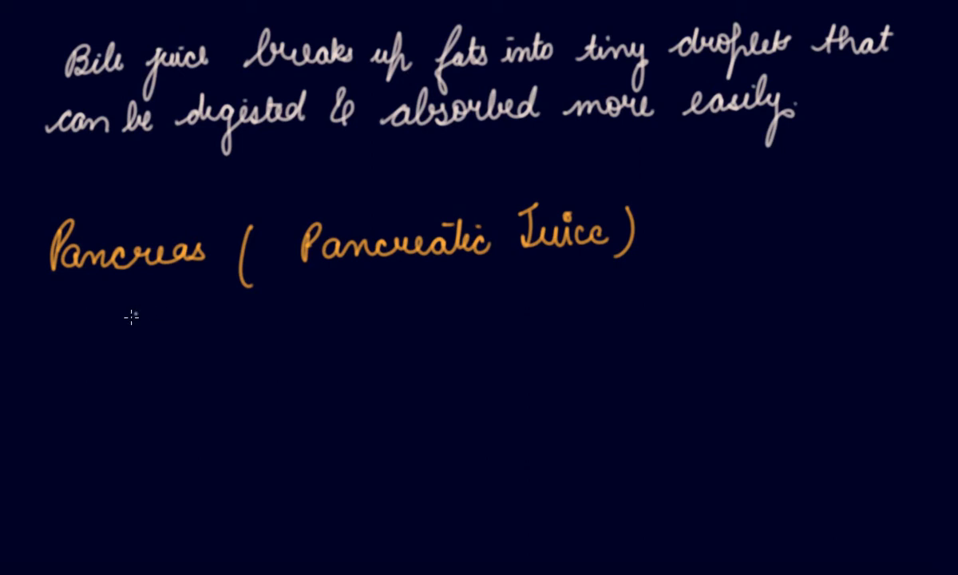
pyautogui.moveTo(90, 323)
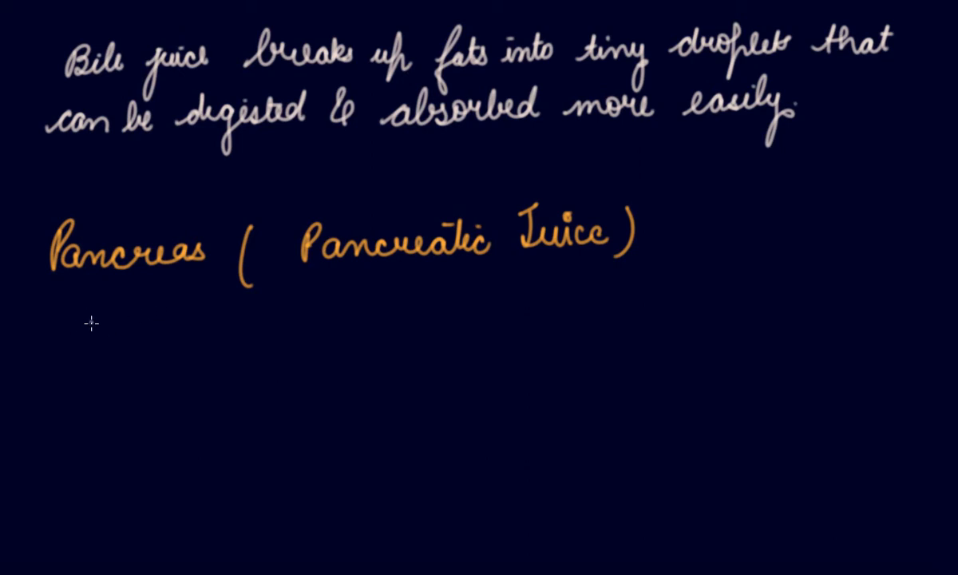
# Write in white that it changes starch into simple sugars.
pyautogui.write('Change')
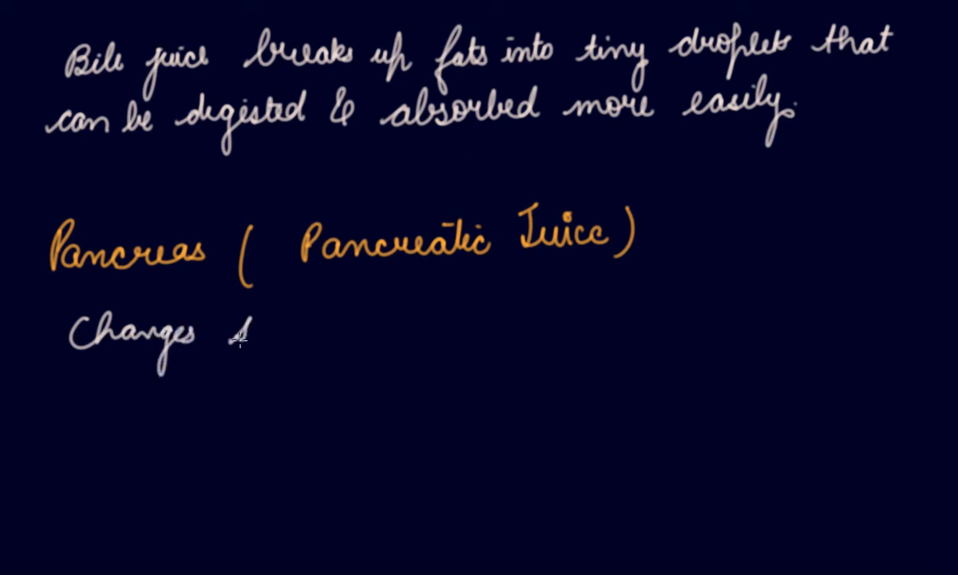
pyautogui.write('starch')
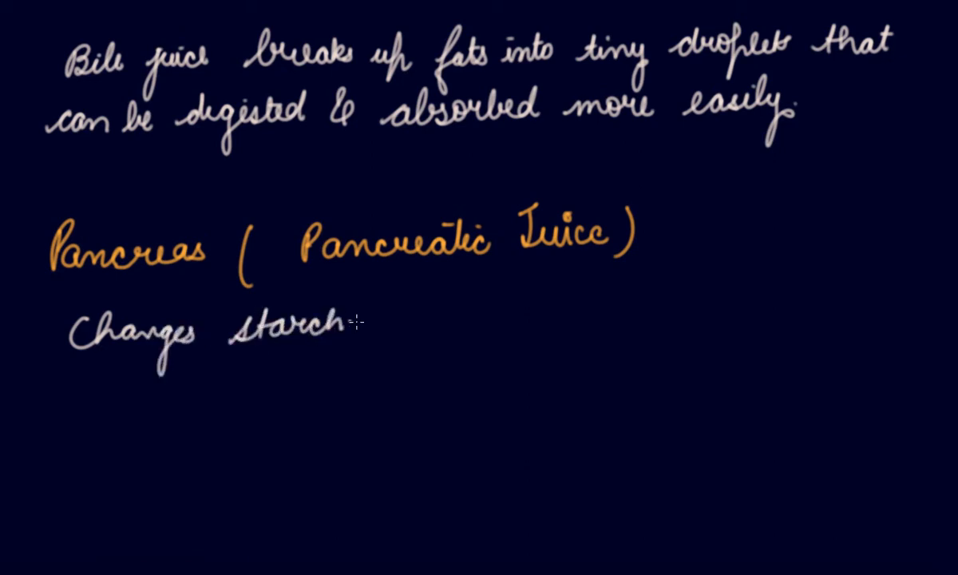
pyautogui.write('into')
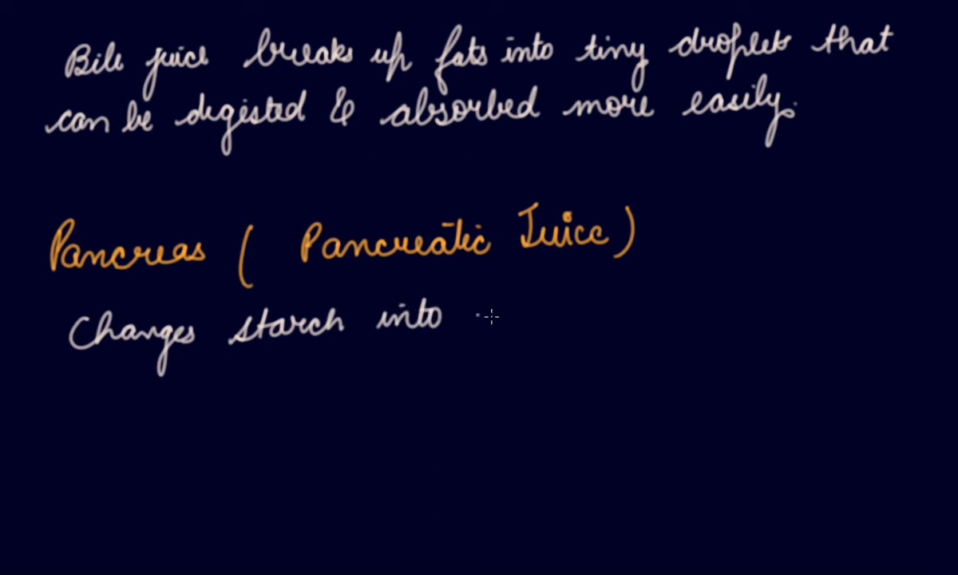
pyautogui.write('simple sugars &')
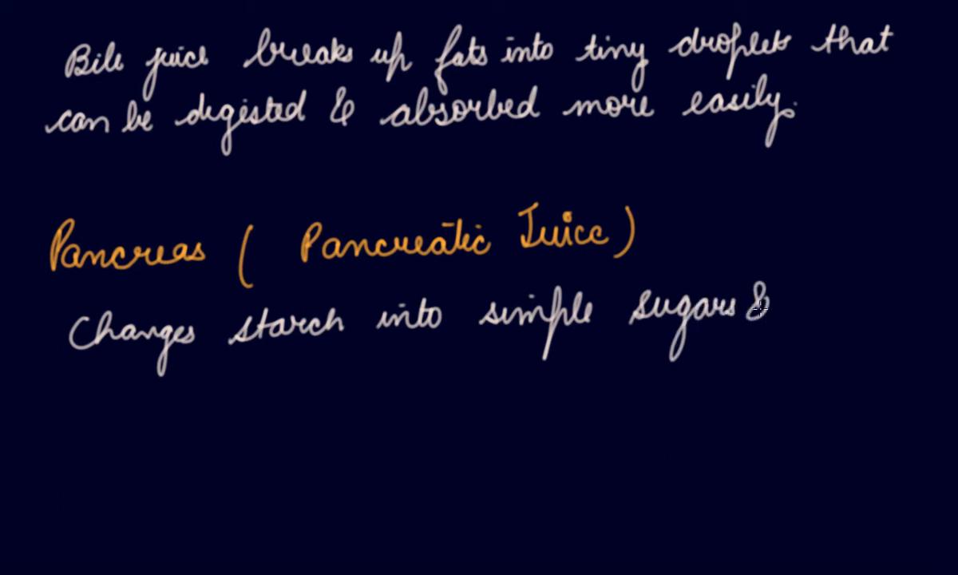
# Add that it changes proteins into simpler compounds called amino acids.
pyautogui.write('proteins')
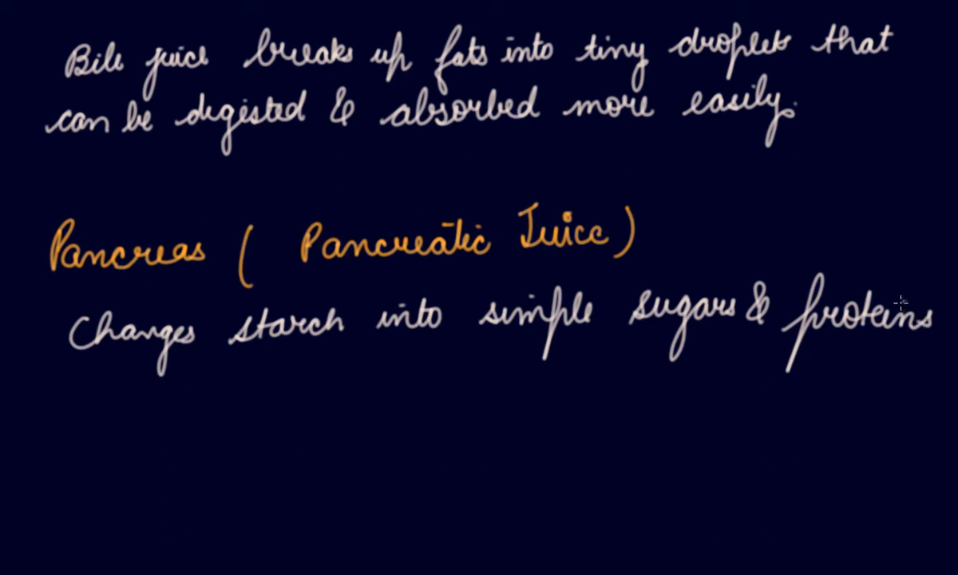
pyautogui.write('in')
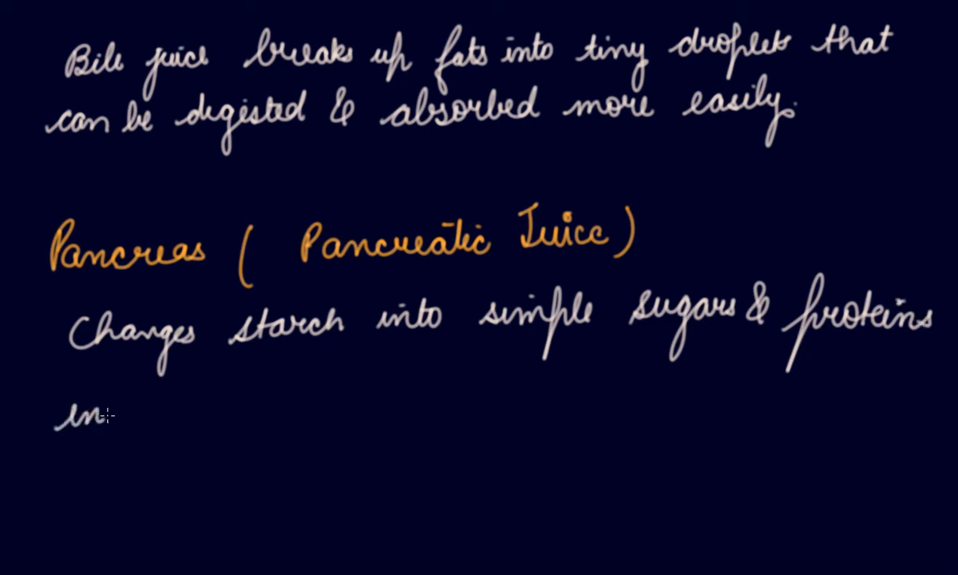
pyautogui.write('to su')
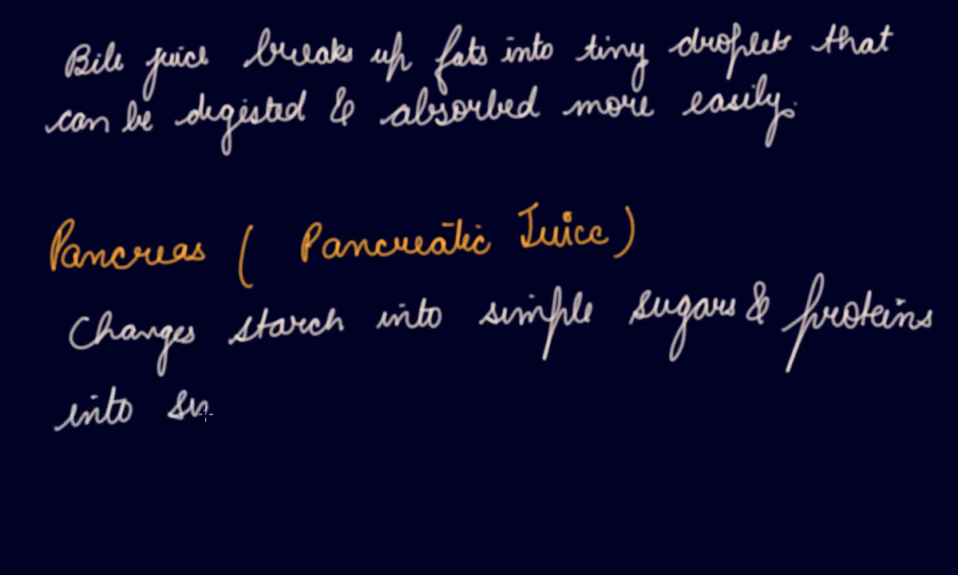
pyautogui.write('simples')
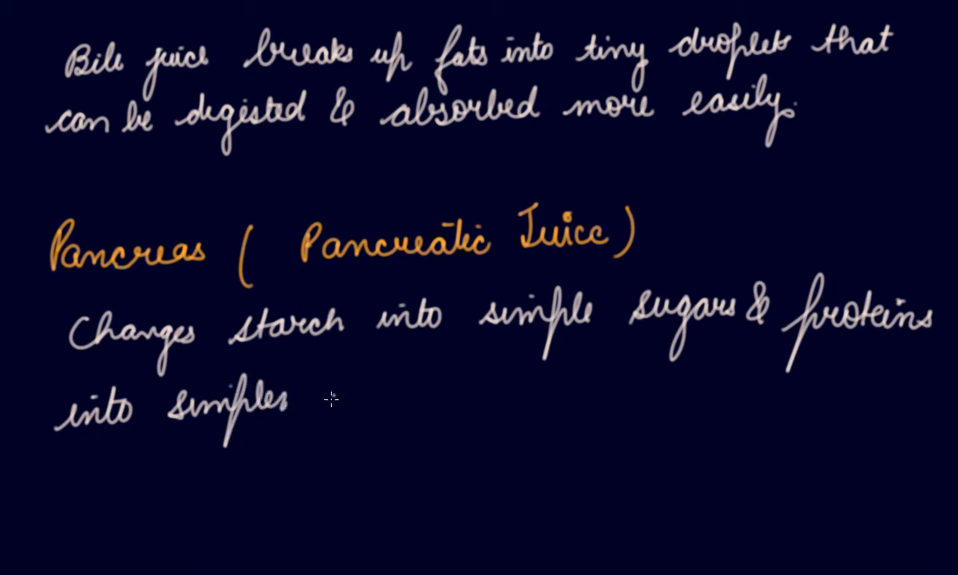
pyautogui.write('comple')
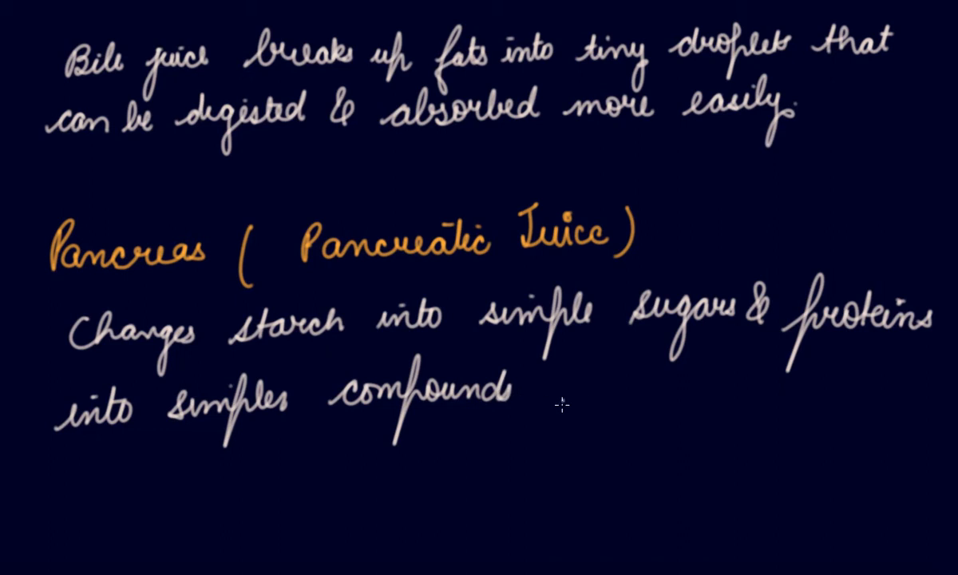
pyautogui.write('called')
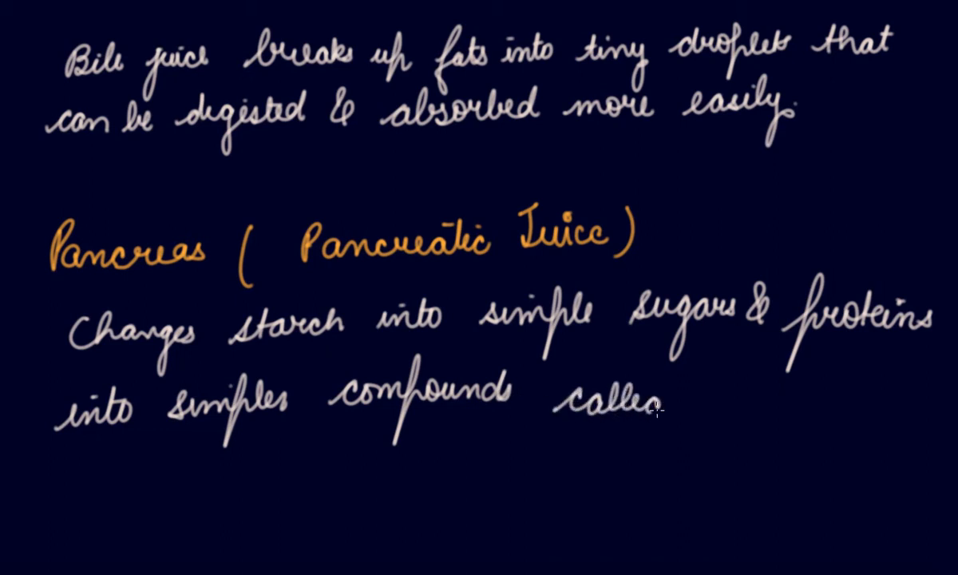
pyautogui.write('amu')
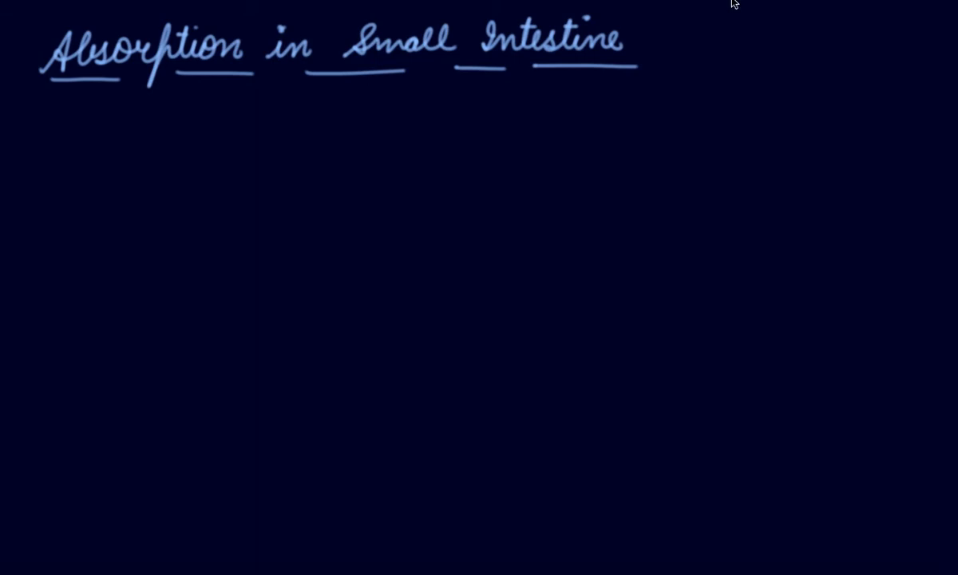
# Sketch the curved intestine beside the title and start the pink absorption note.
pyautogui.moveTo(735, 86); pyautogui.dragTo(799, 83)
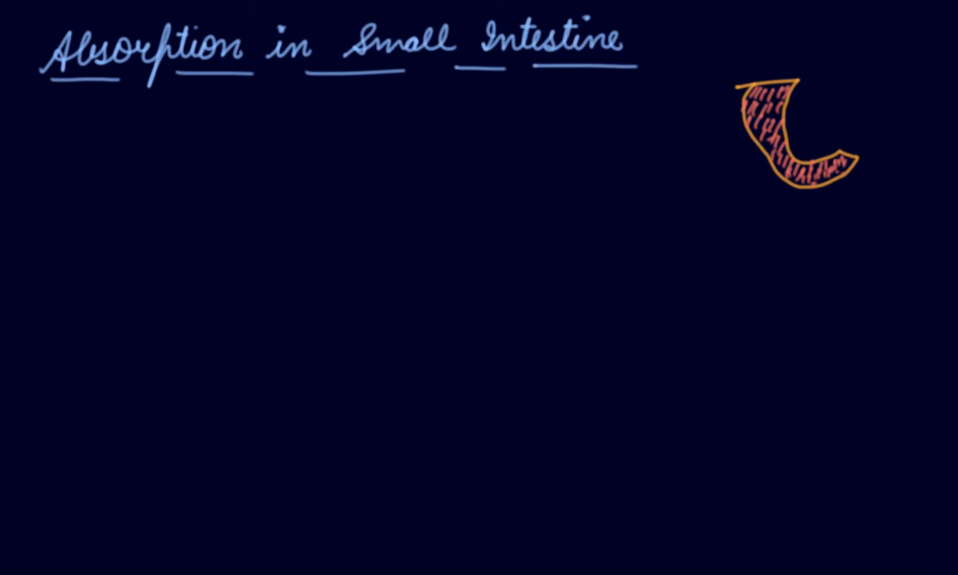
pyautogui.moveTo(30, 227); pyautogui.dragTo(63, 183)
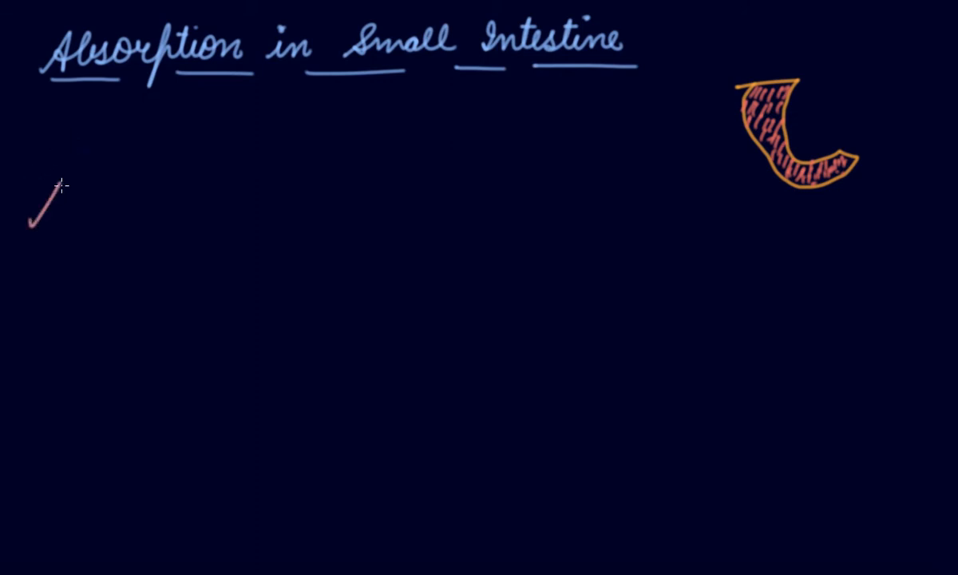
# Handwrite in pink 'Absorption of food occurs through thousands of small finger-like projections'.
pyautogui.write('Absorption')
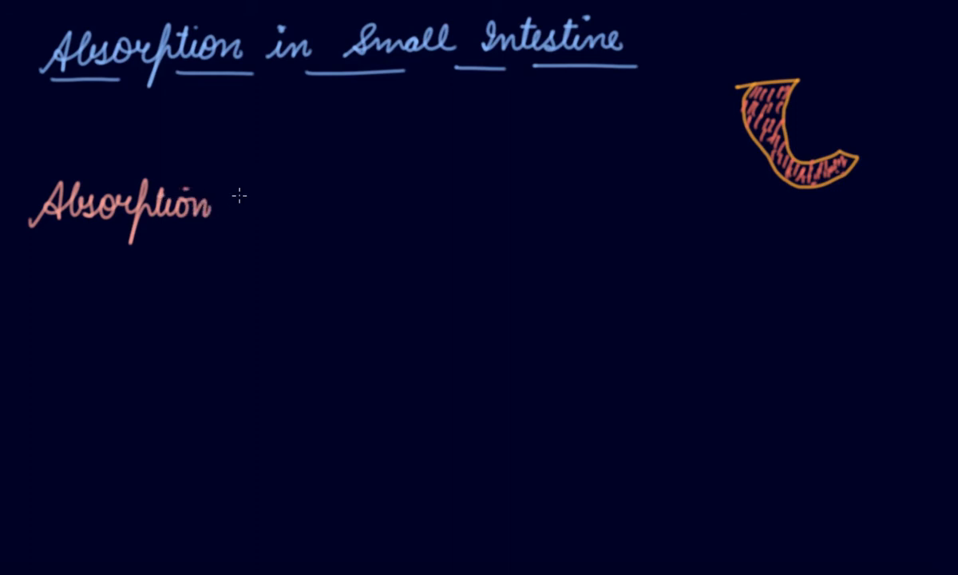
pyautogui.write('of foo')
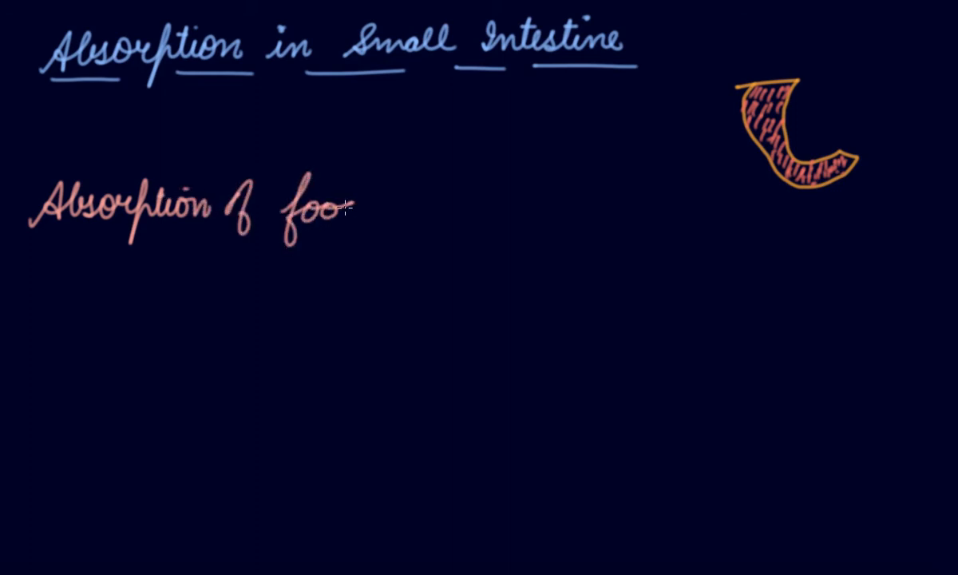
pyautogui.write('d occurs thr')
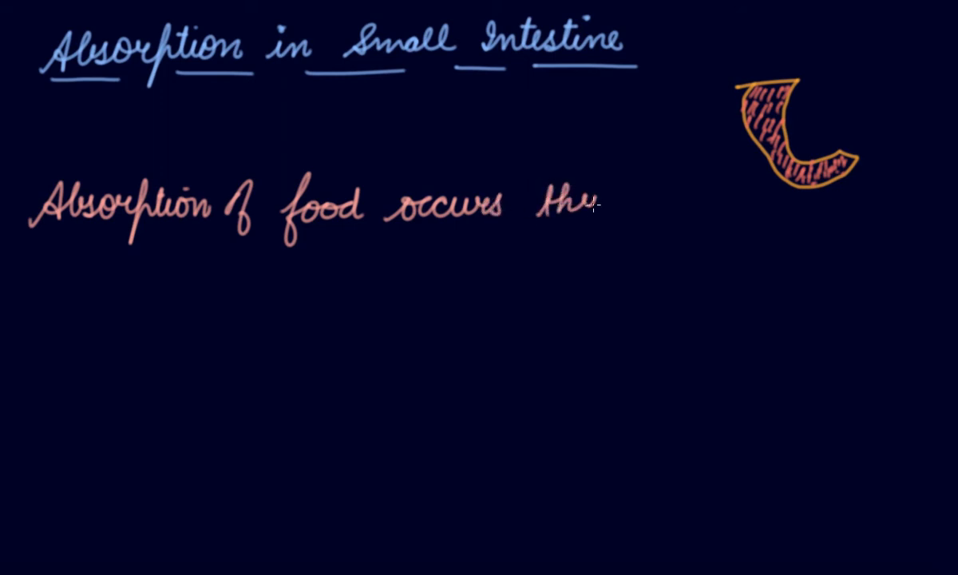
pyautogui.write('ough')
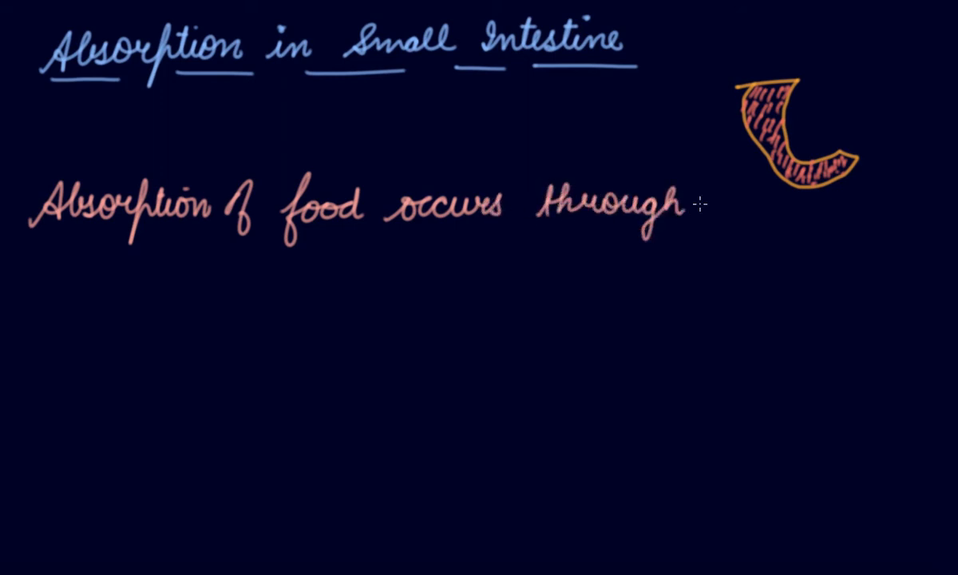
pyautogui.write('thousand')
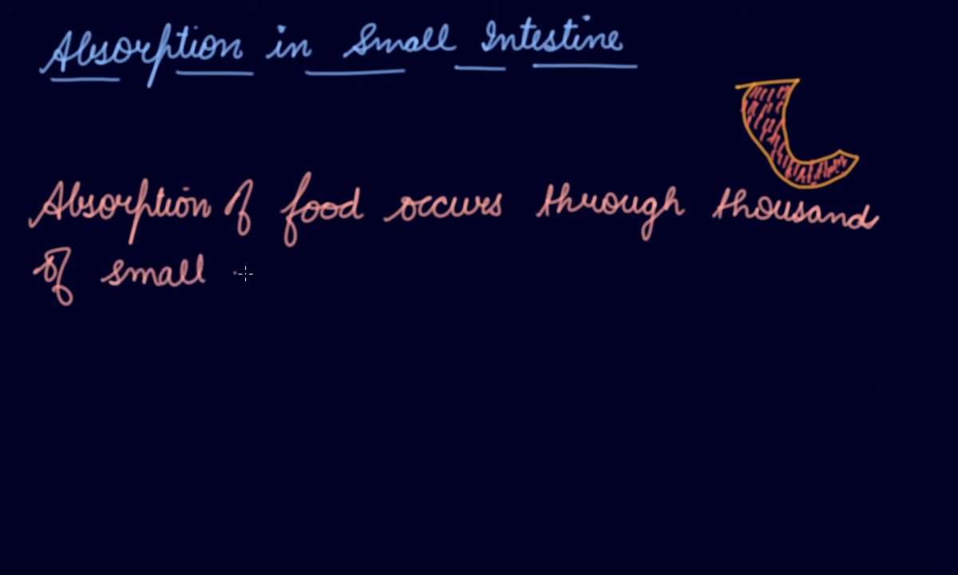
pyautogui.write('finger')
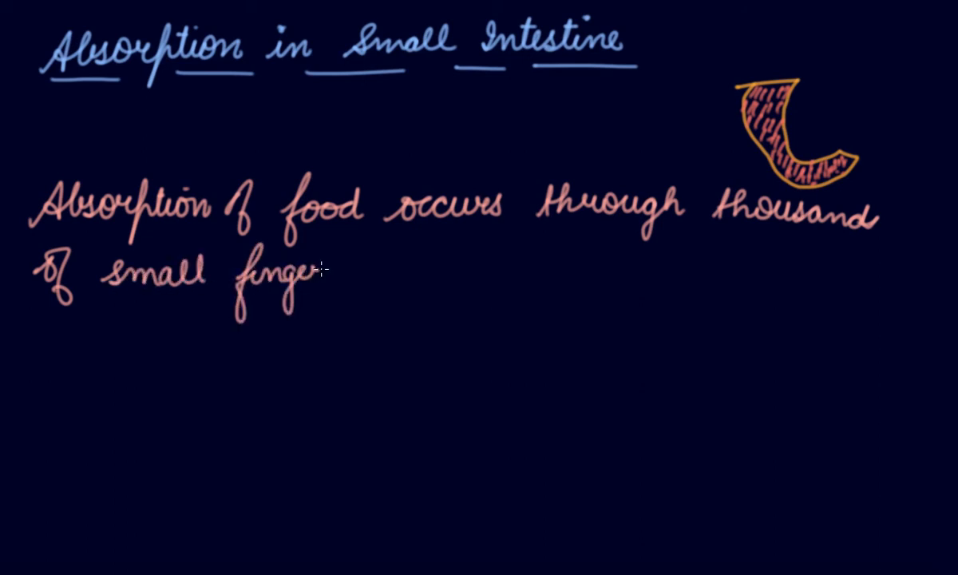
pyautogui.write('like')
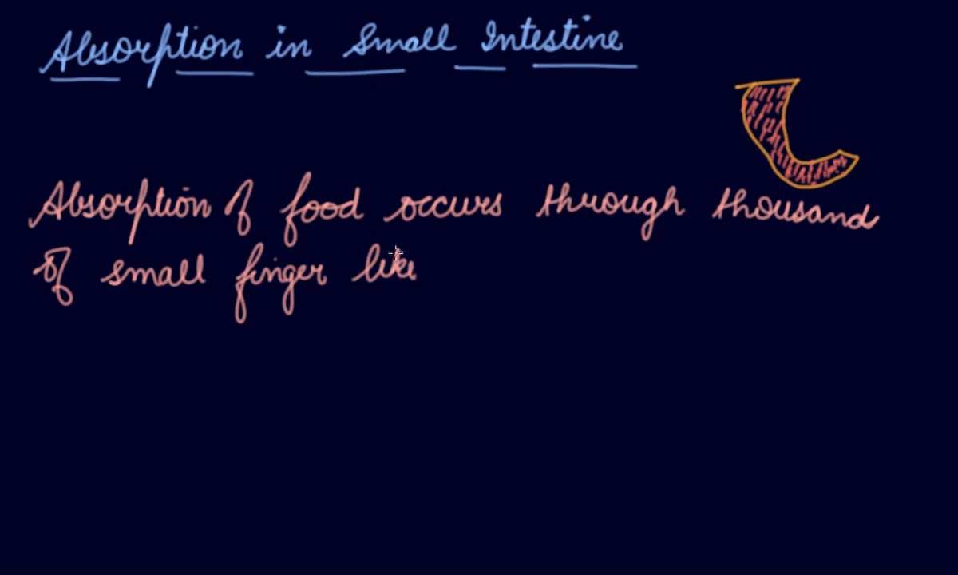
pyautogui.write('projection')
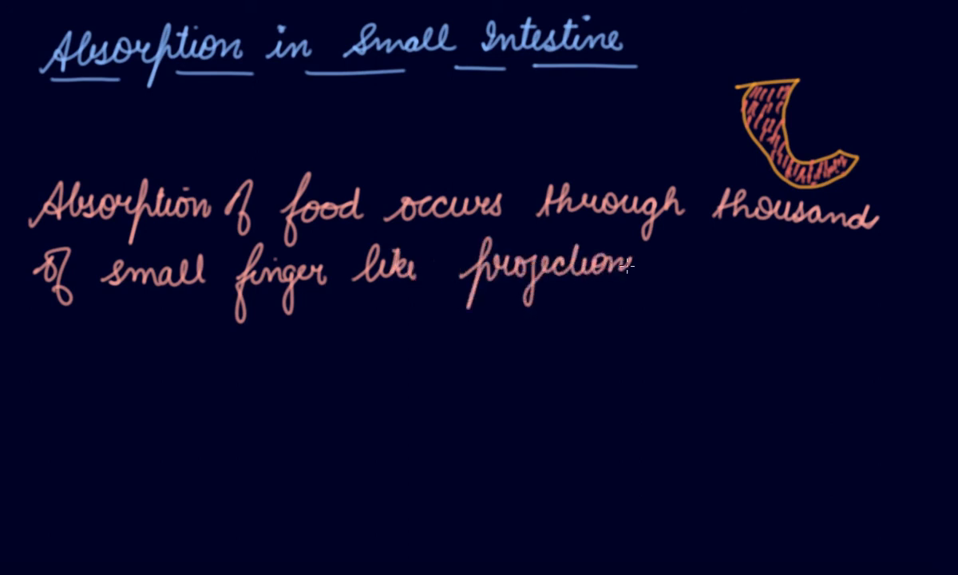
# Finish the sentence with 'in the inner walls of the small intestine.'.
pyautogui.write('in')
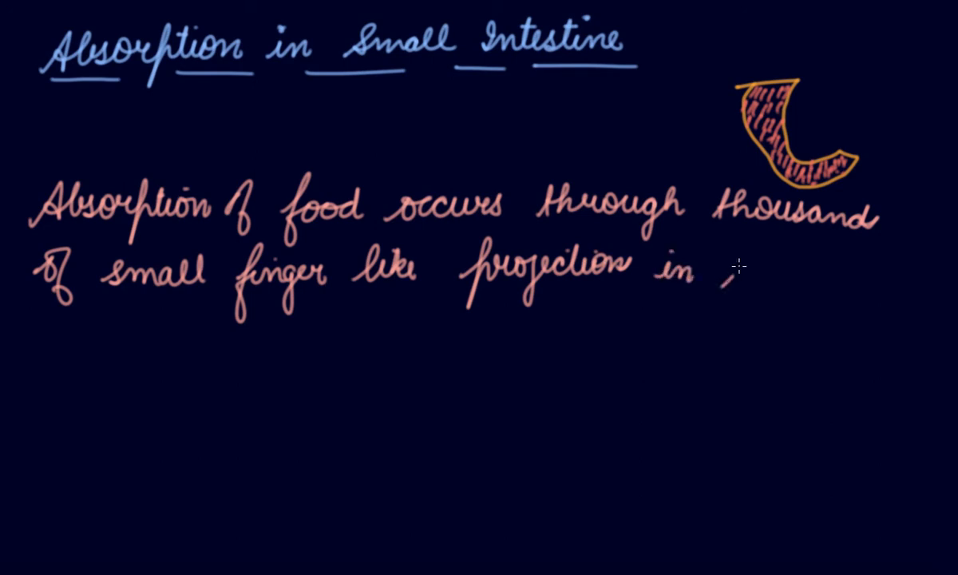
pyautogui.write('the inner')
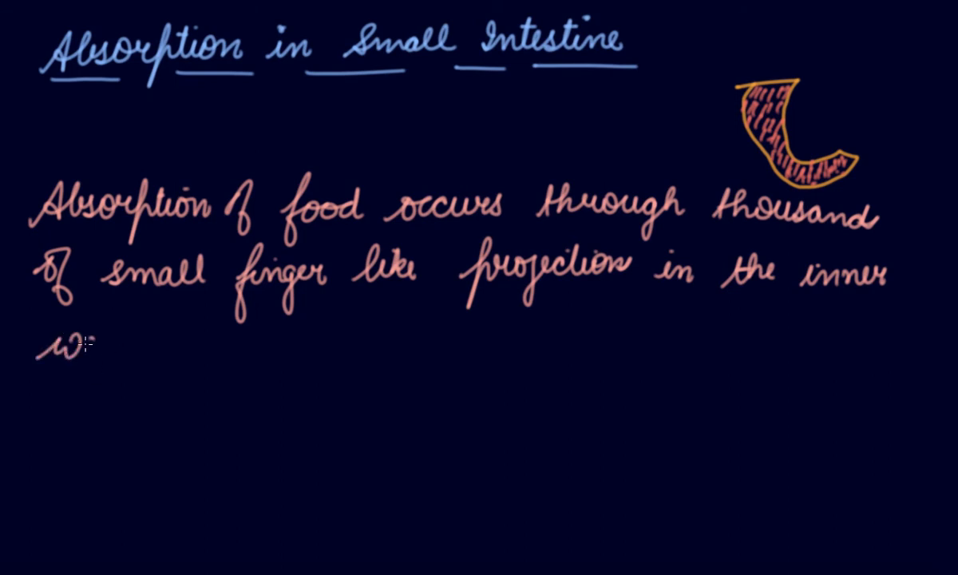
pyautogui.write('walls of')
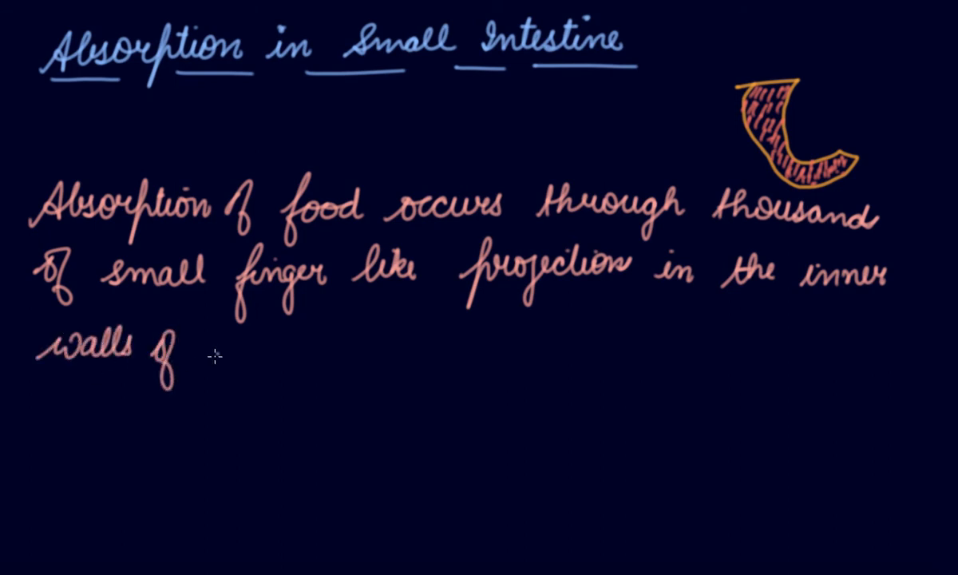
pyautogui.write('the s')
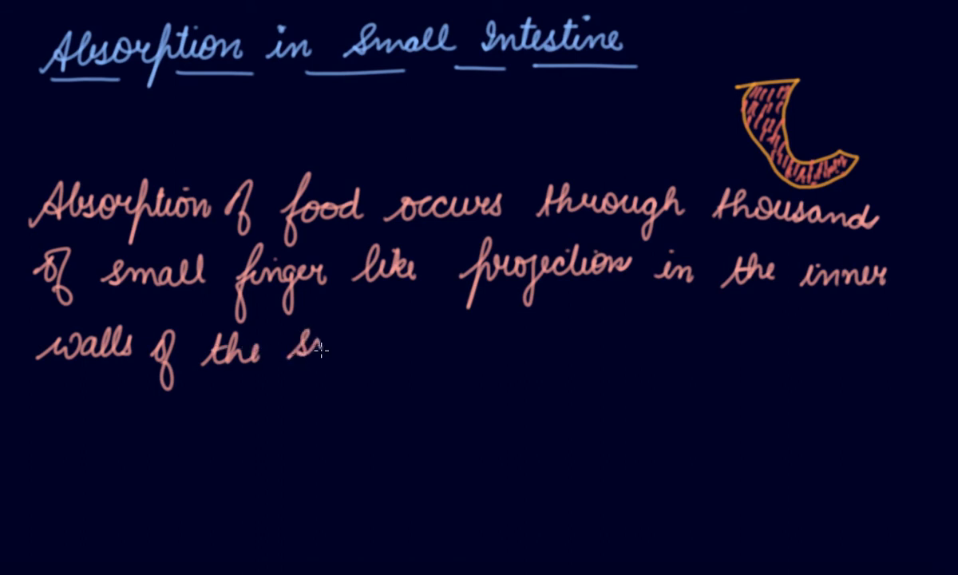
pyautogui.write('small i')
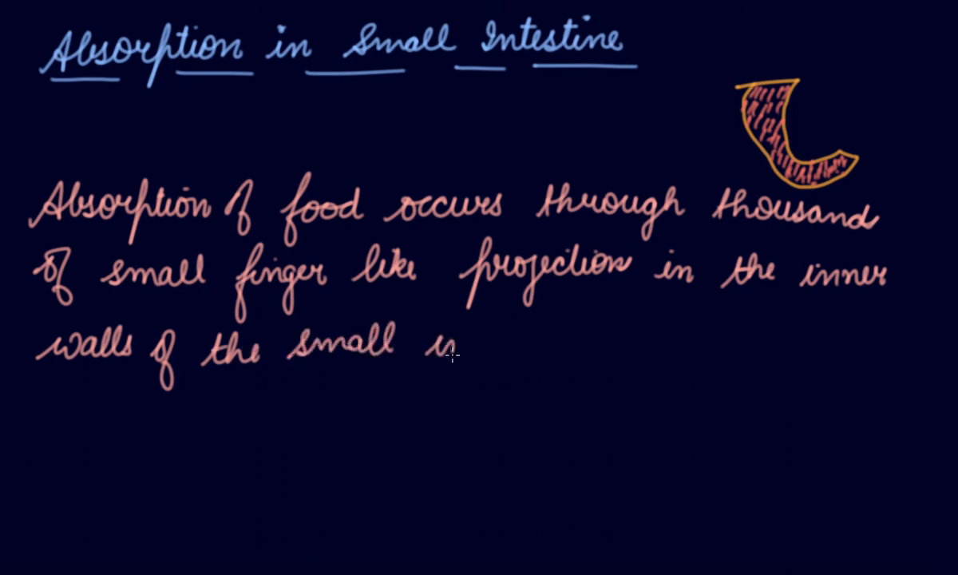
pyautogui.write('intestine. I')
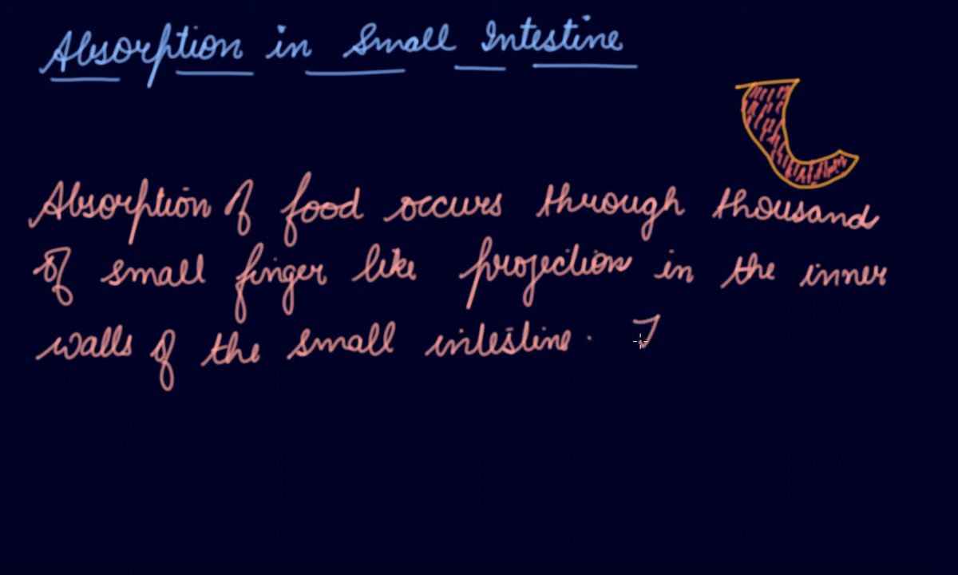
# Handwrite 'These projections are known as Villi.' after the previous sentence.
pyautogui.write('These f')
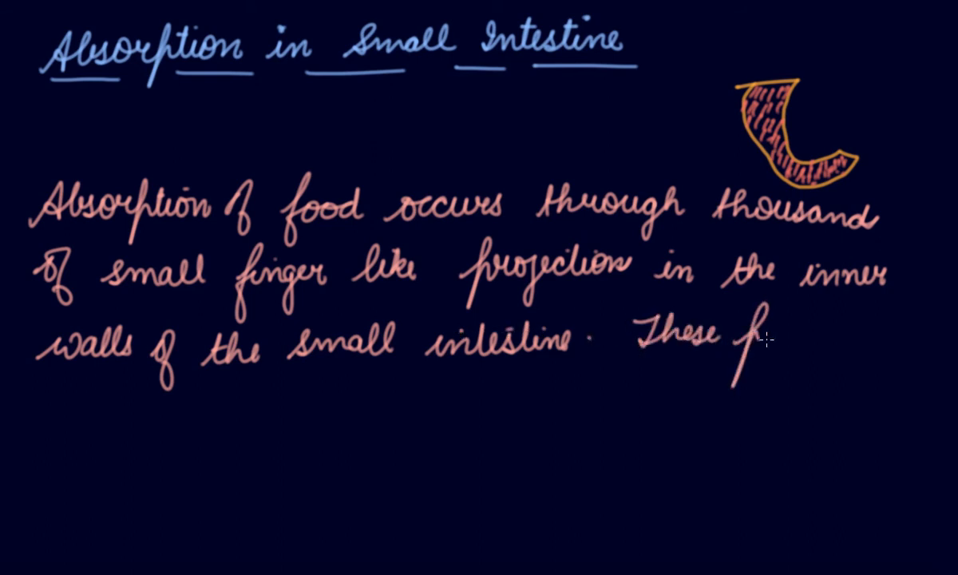
pyautogui.write('projections')
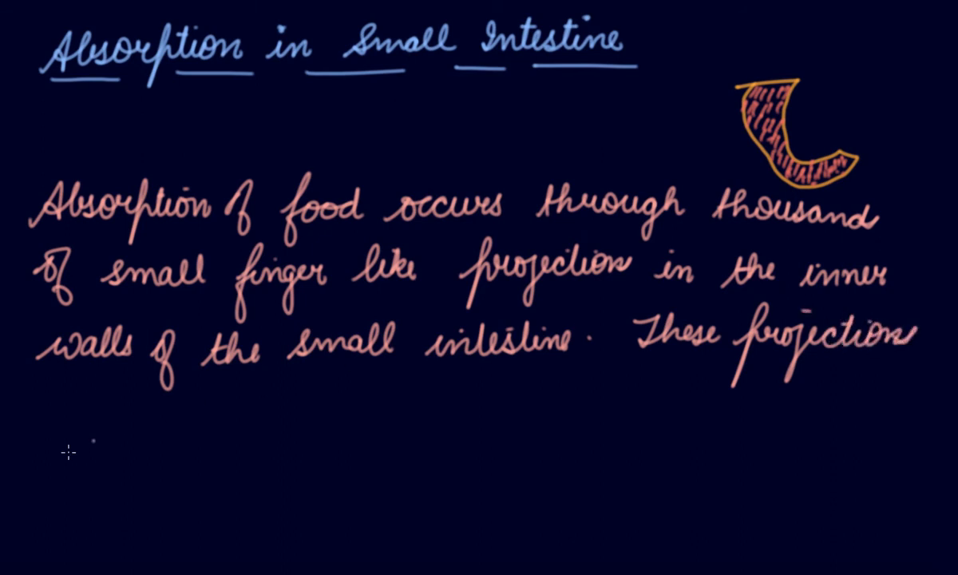
pyautogui.write('are b')
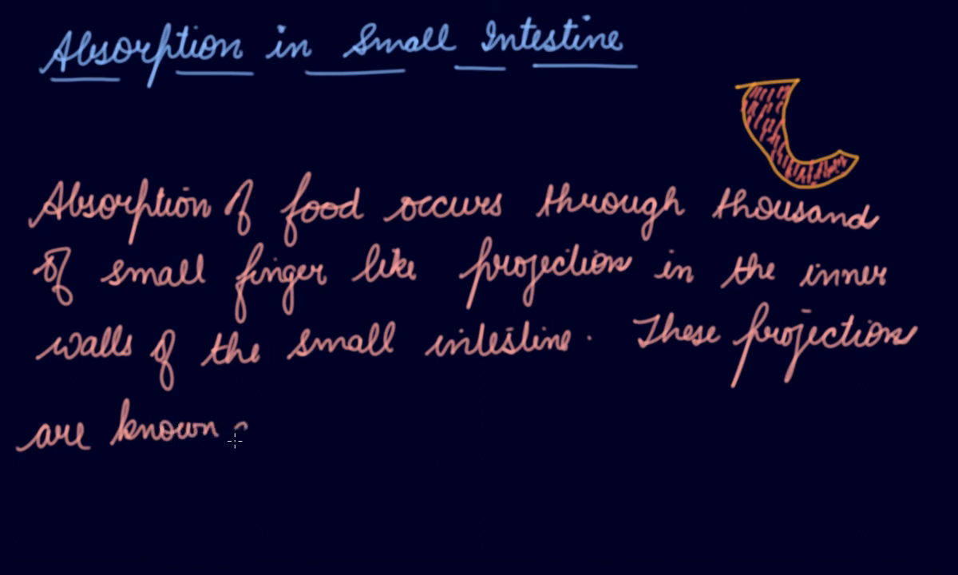
pyautogui.write('as Vil')
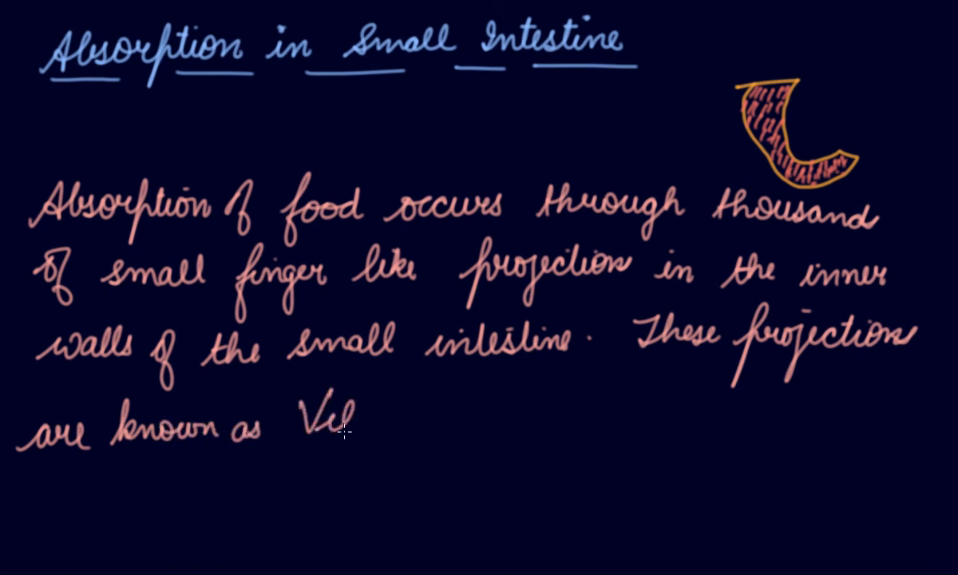
pyautogui.write('lli')
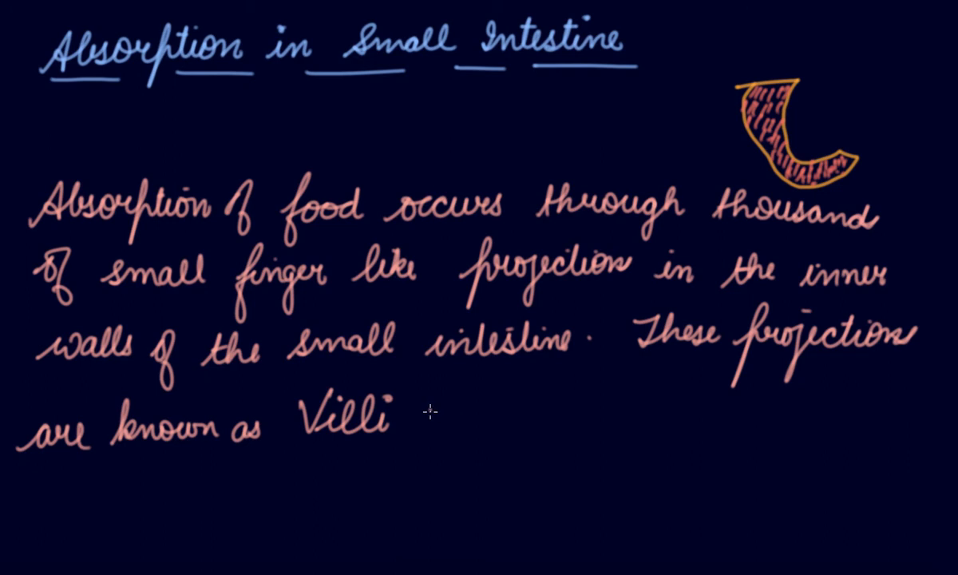
pyautogui.moveTo(412, 421)
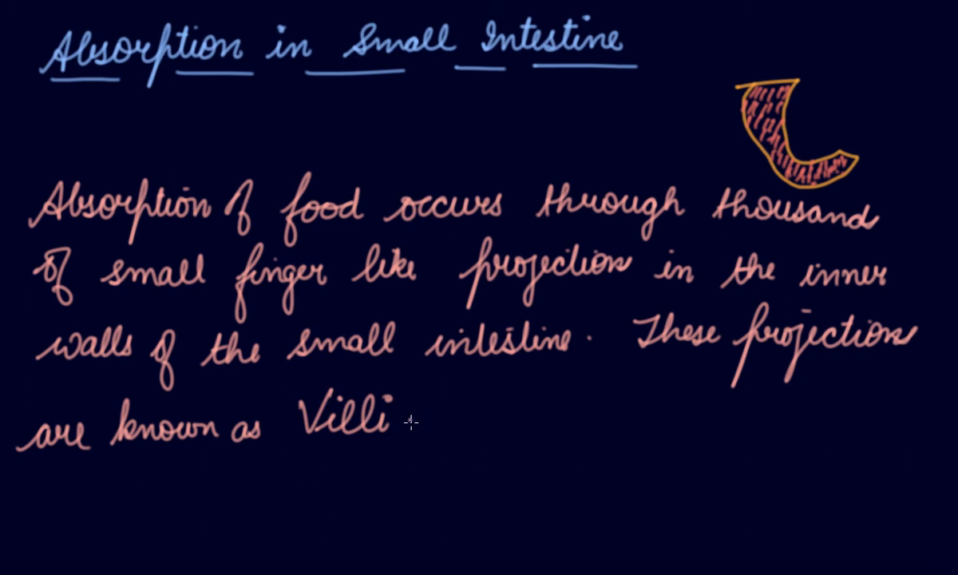
pyautogui.moveTo(409, 431)
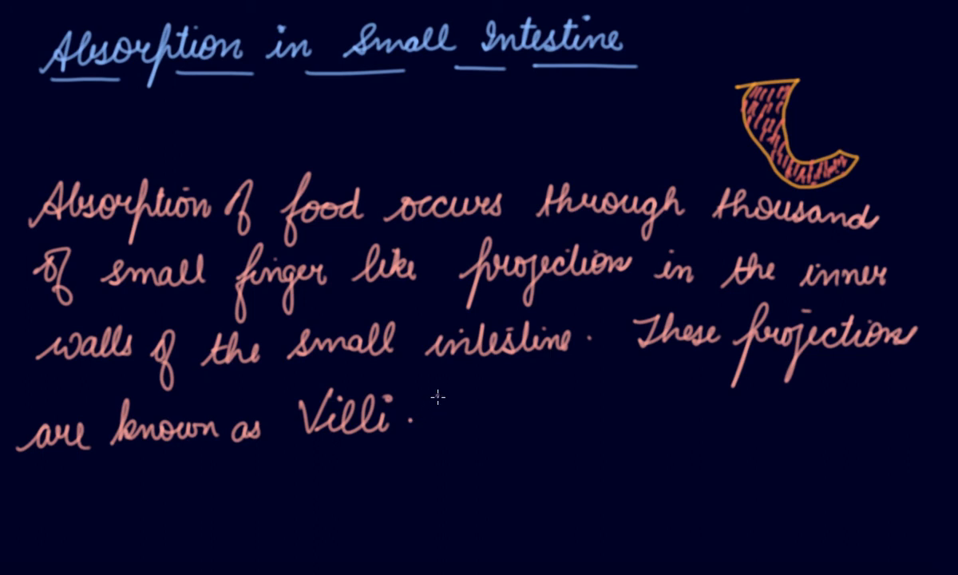
pyautogui.moveTo(438, 393)
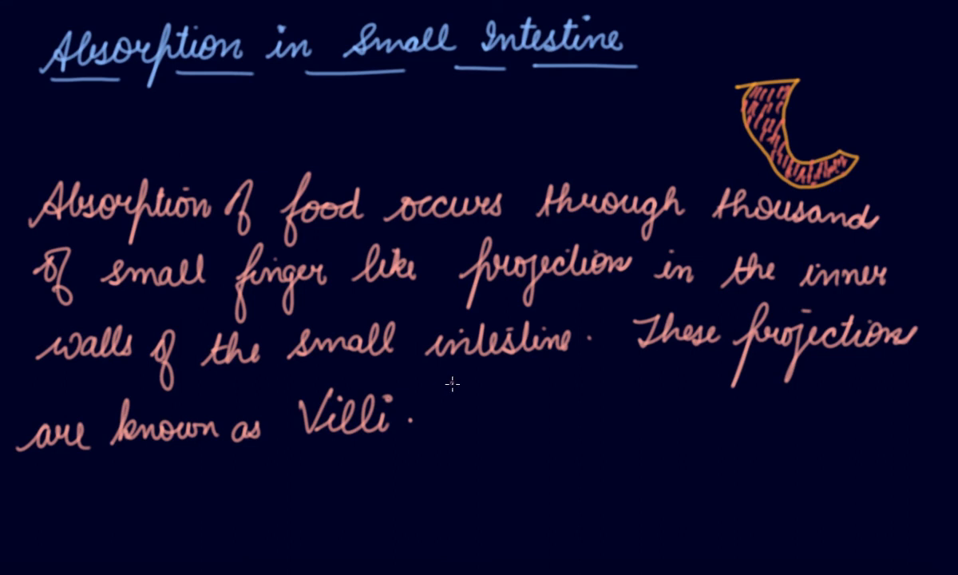
pyautogui.moveTo(470, 376)
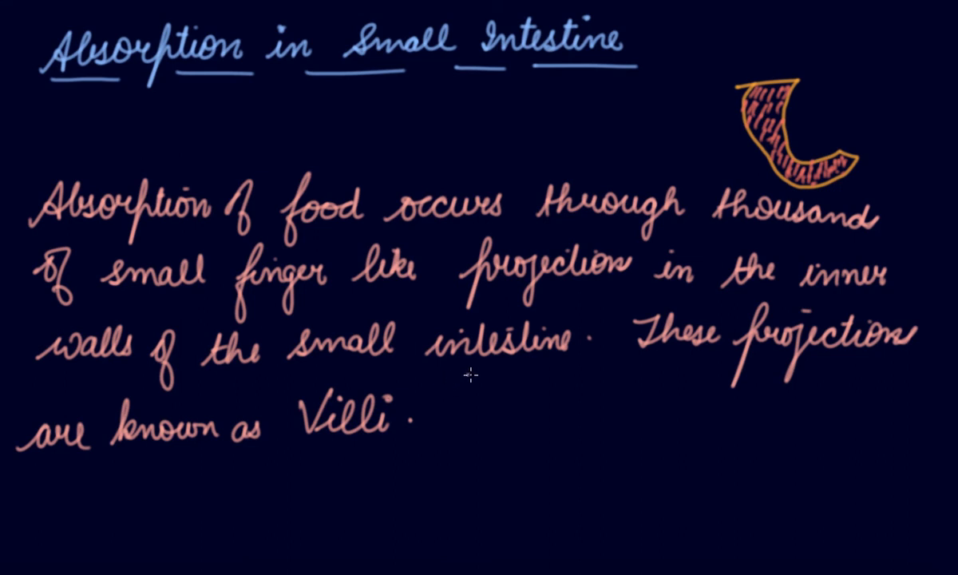
pyautogui.moveTo(469, 377)
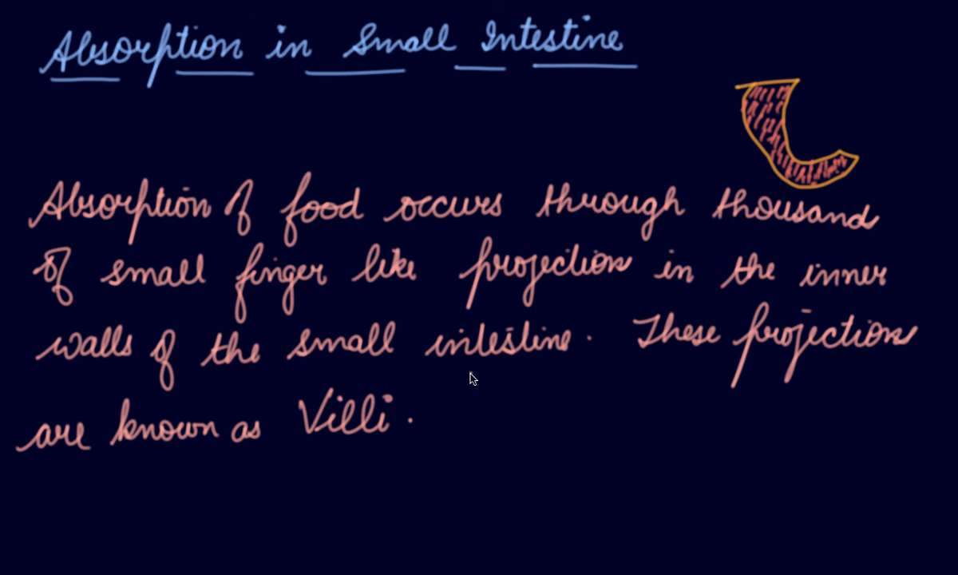
pyautogui.moveTo(236, 492)
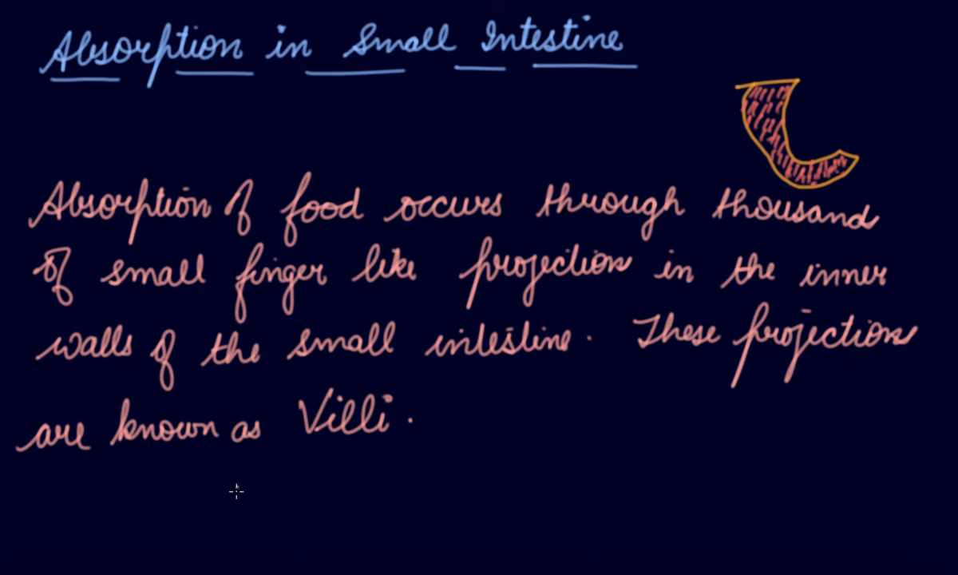
# Write 'Blood Capillaries' below the Villi text and enclose it in a hand-drawn box.
pyautogui.write('Blood Capillaries')
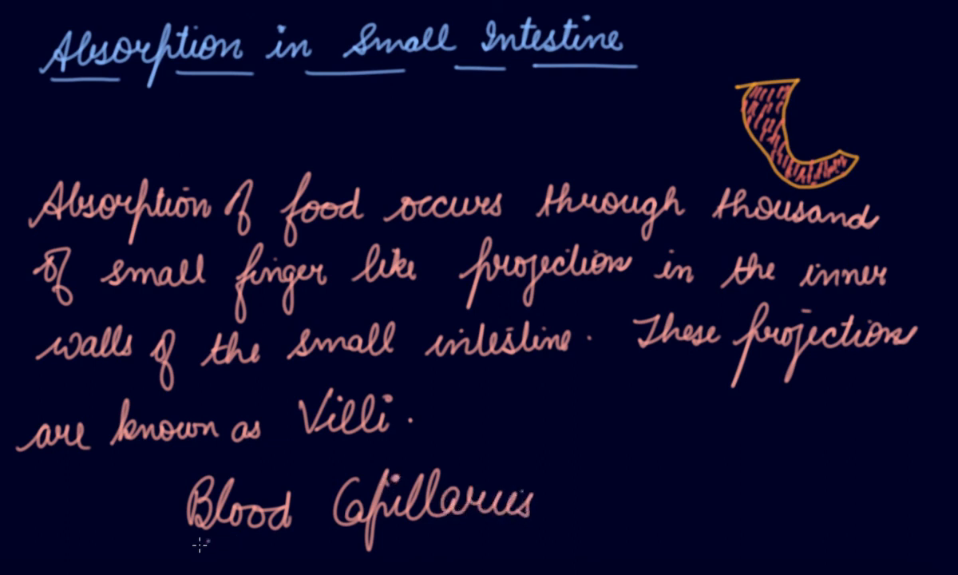
pyautogui.moveTo(179, 543); pyautogui.dragTo(604, 536)
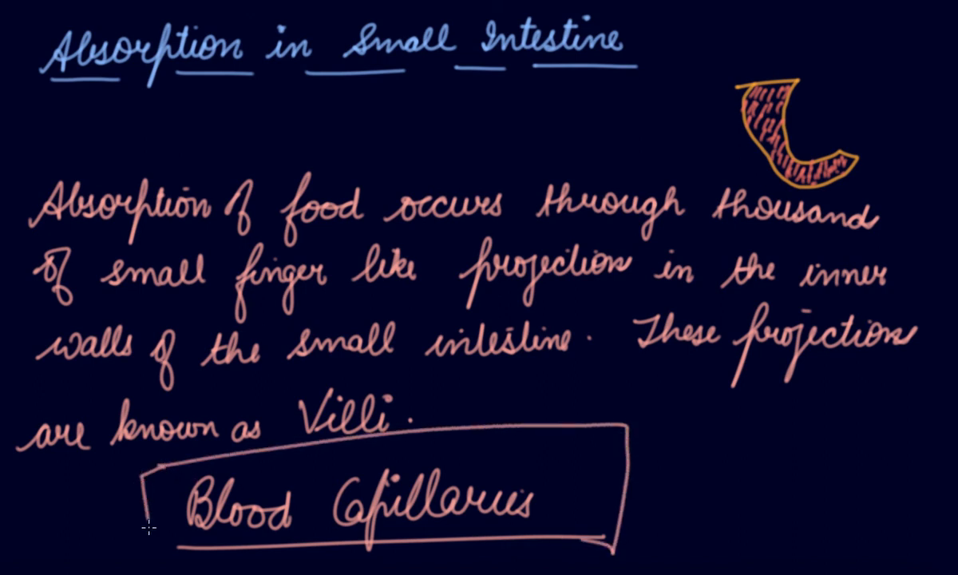
pyautogui.moveTo(322, 421)
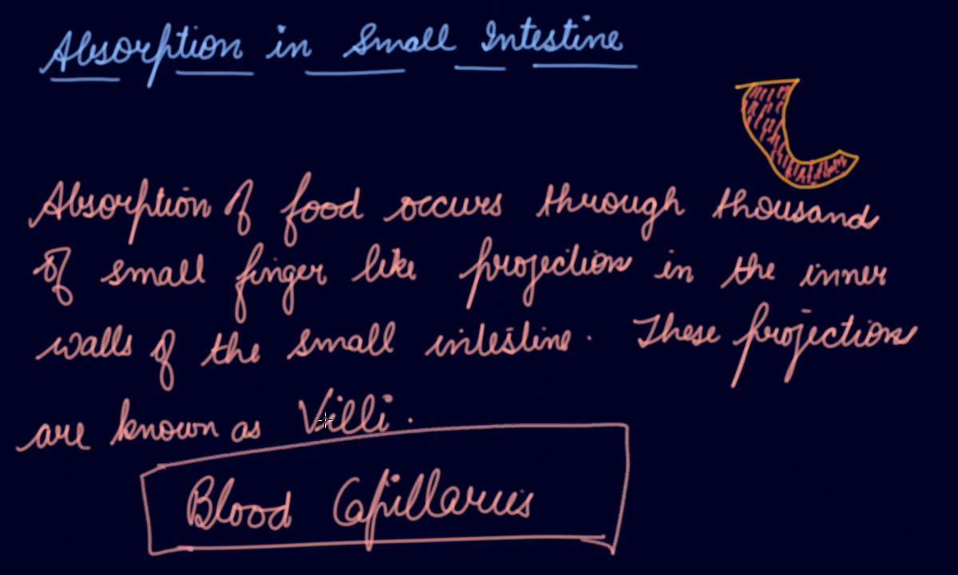
pyautogui.moveTo(309, 414)
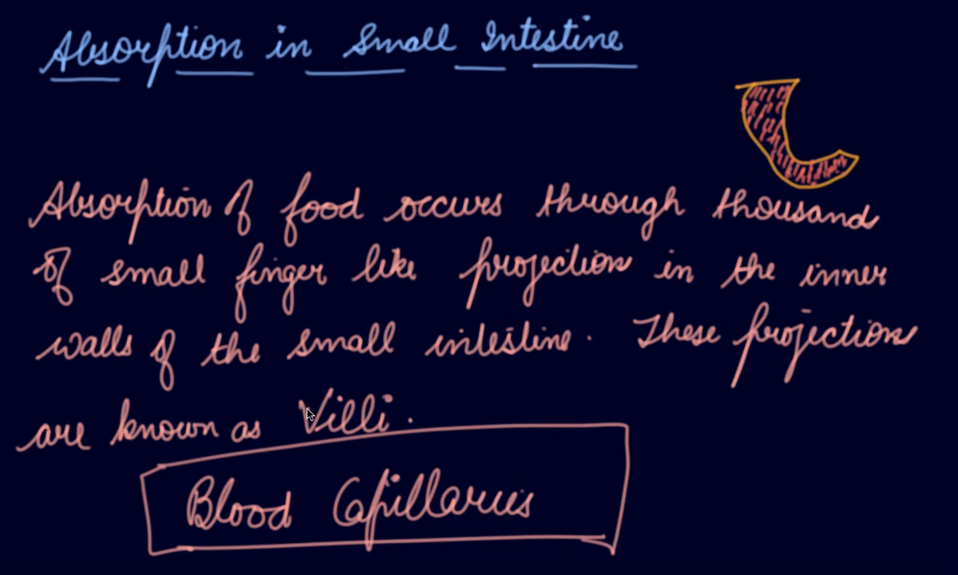